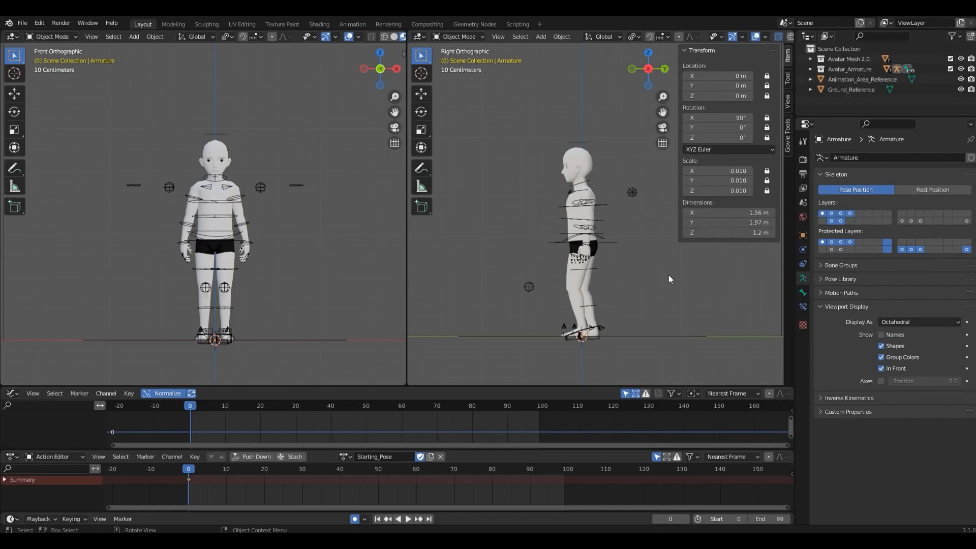
mouse_move(785, 202)
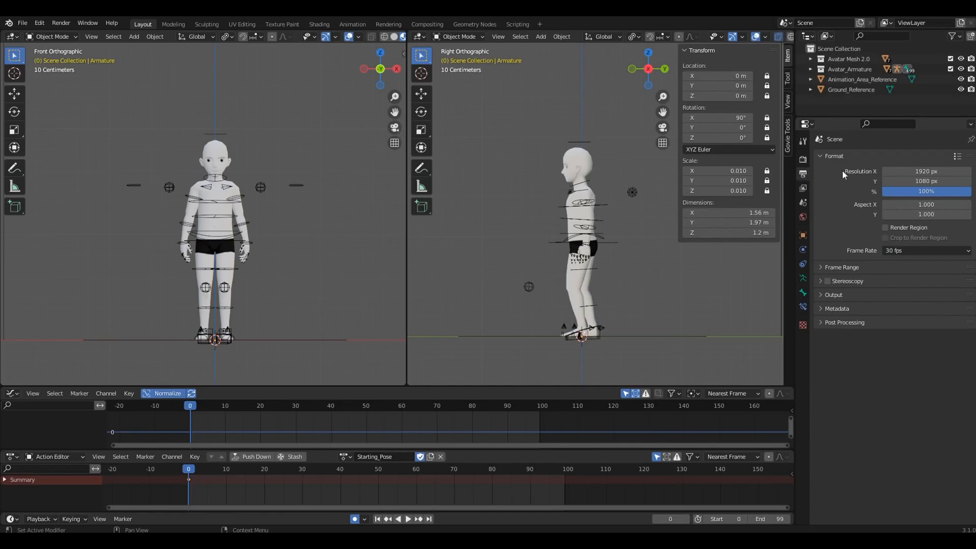
mouse_move(837, 254)
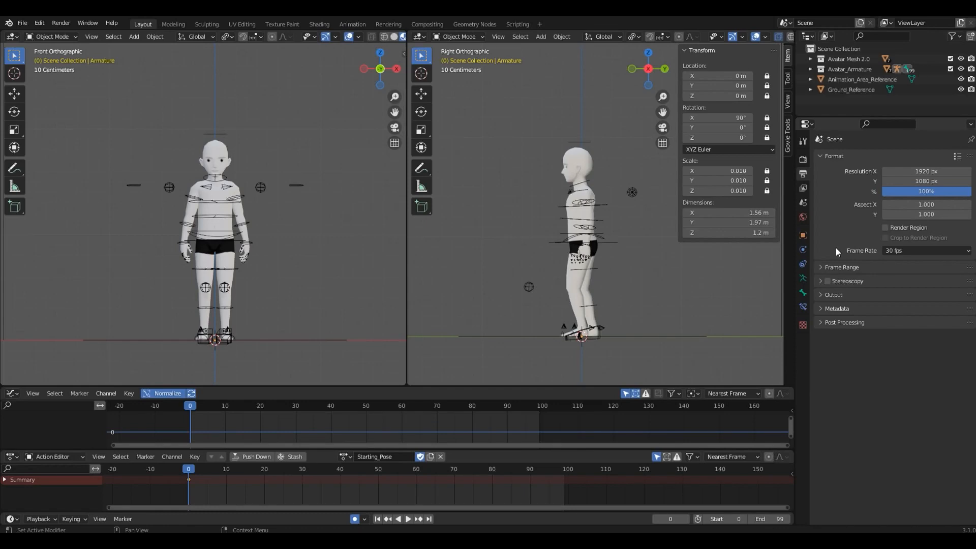
mouse_move(838, 249)
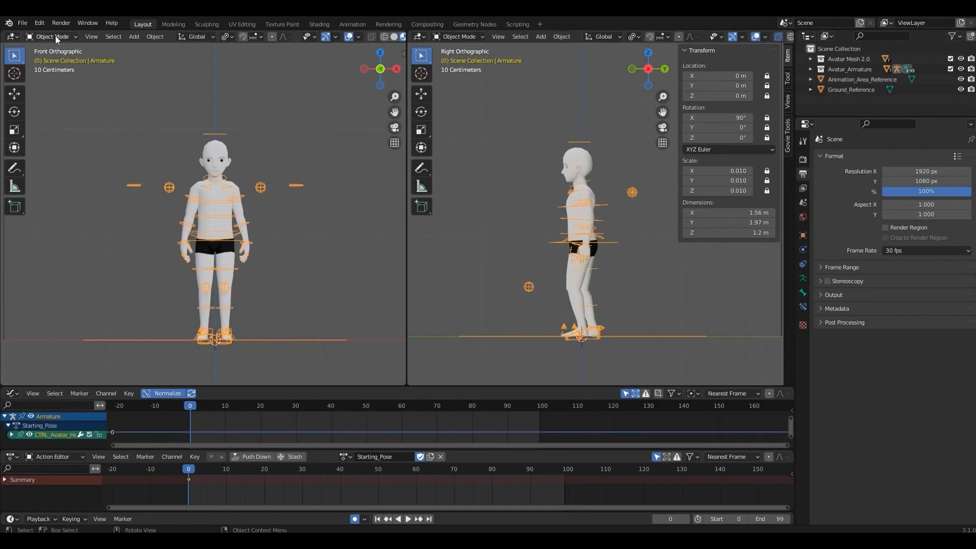
Switch the armature from Object Mode into Pose Mode via the mode dropdown
click(52, 36)
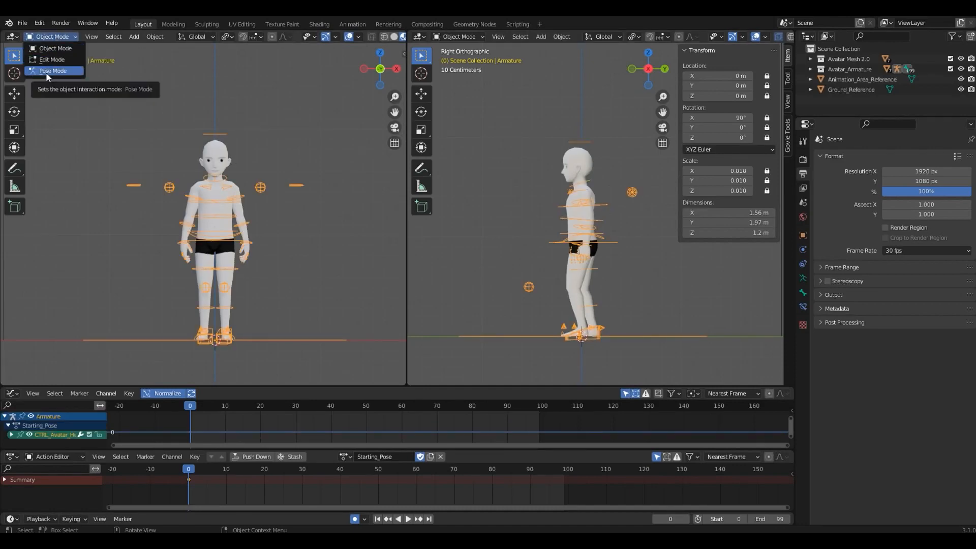
click(52, 70)
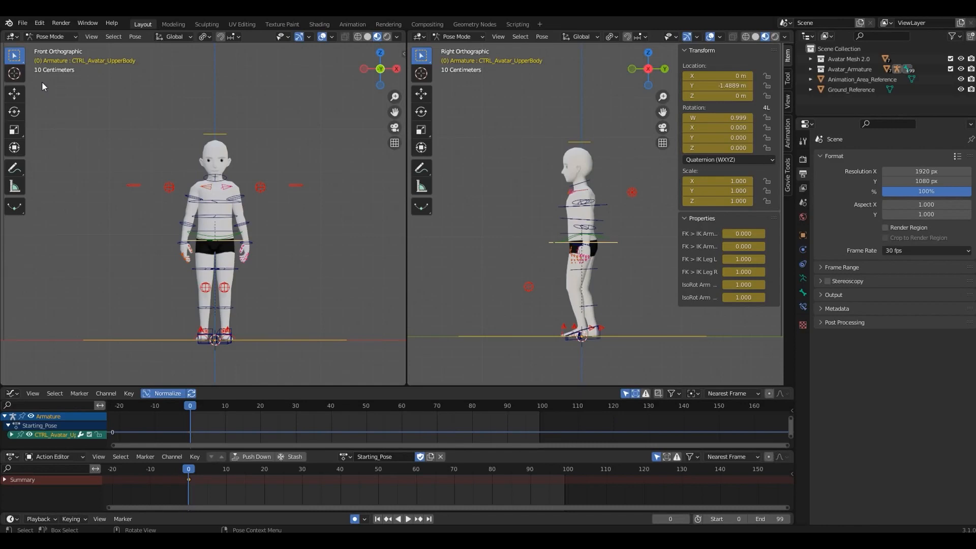
mouse_move(75, 262)
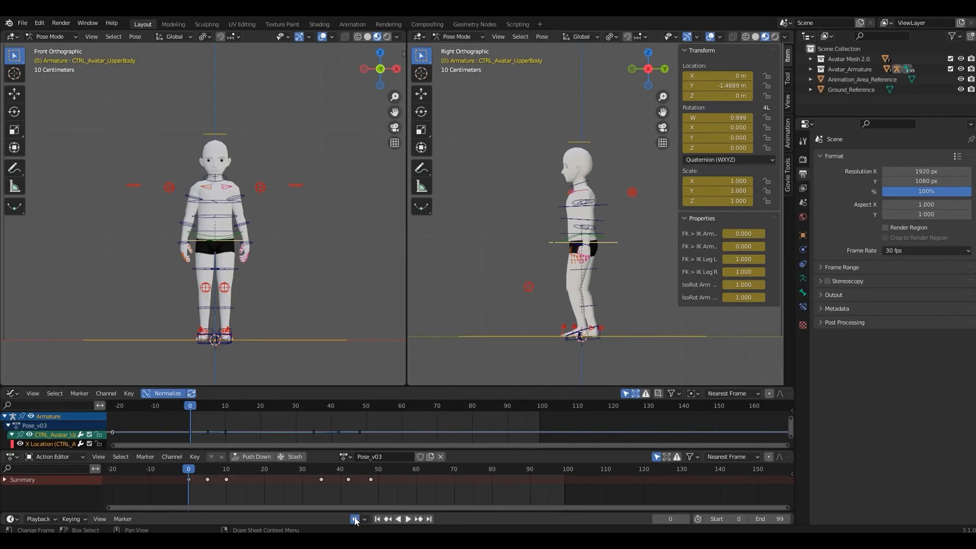
mouse_move(327, 513)
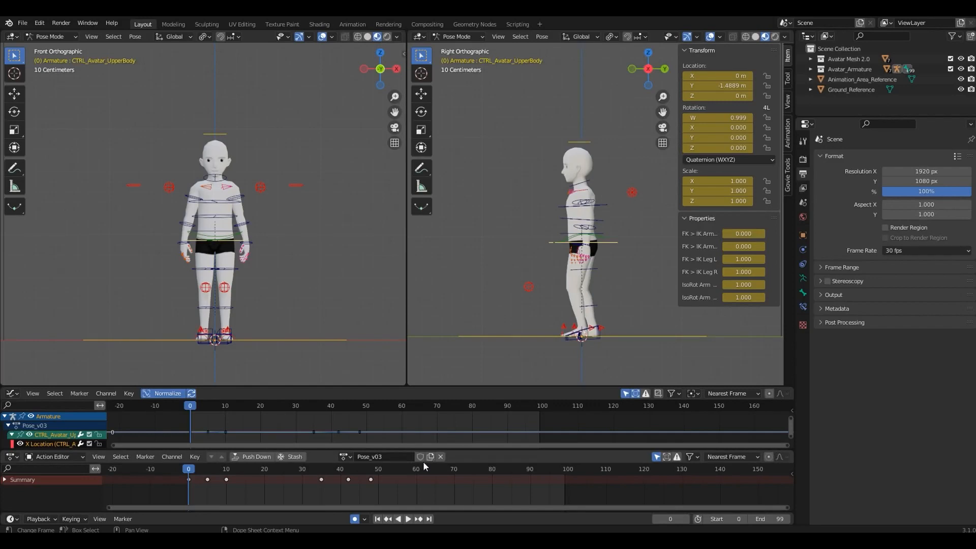
click(401, 406)
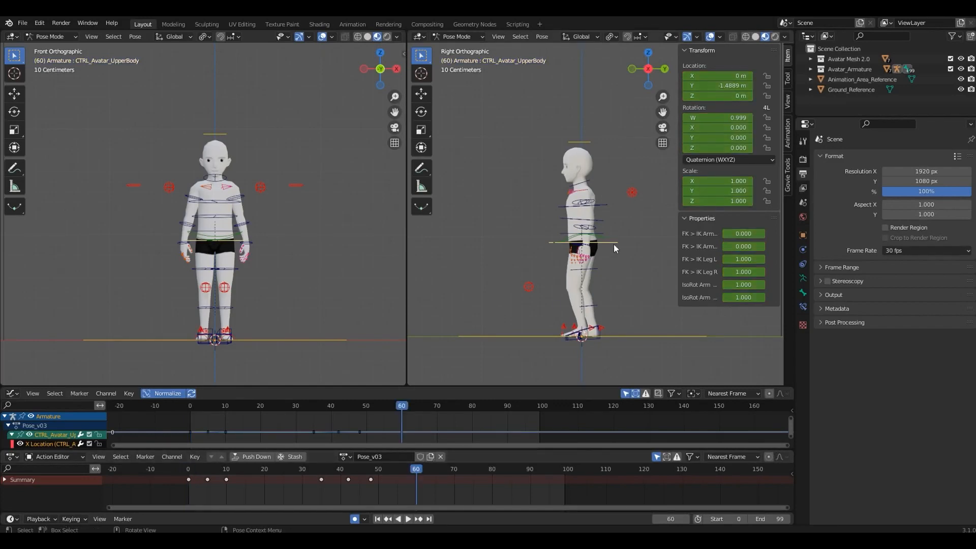
mouse_move(622, 245)
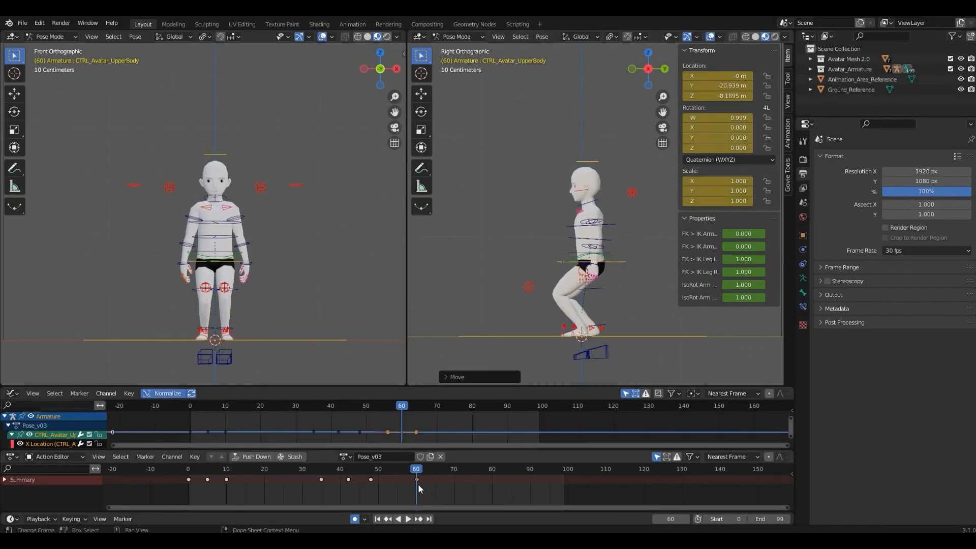
mouse_move(419, 487)
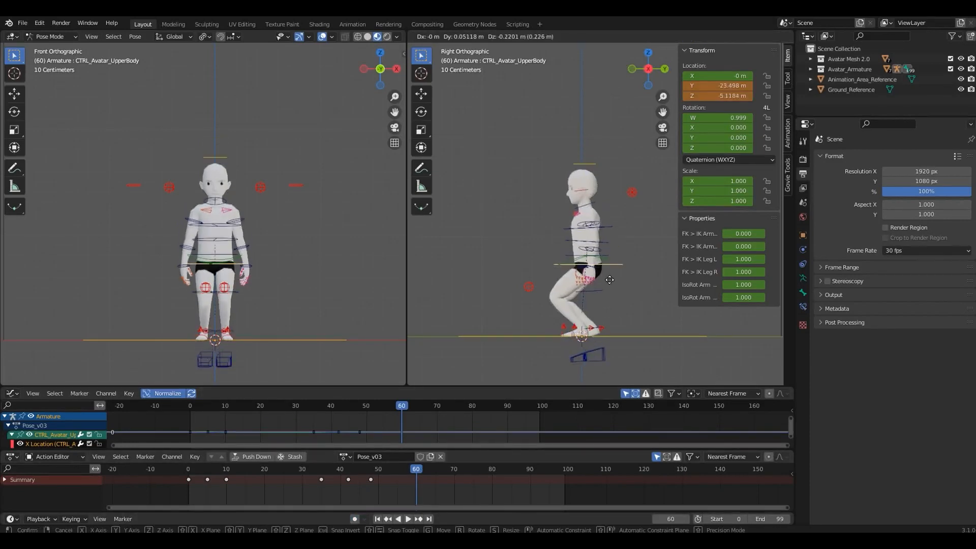
click(626, 295)
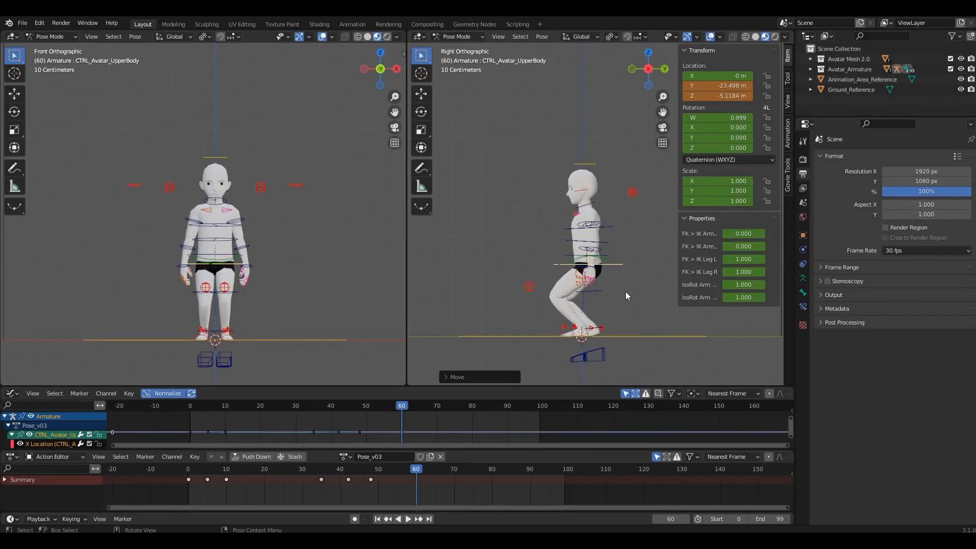
key(i)
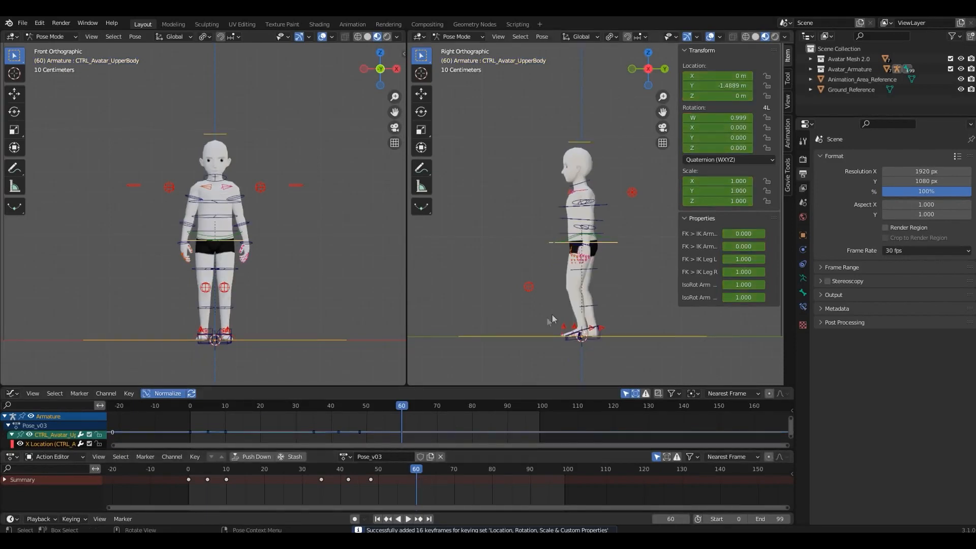
click(190, 406)
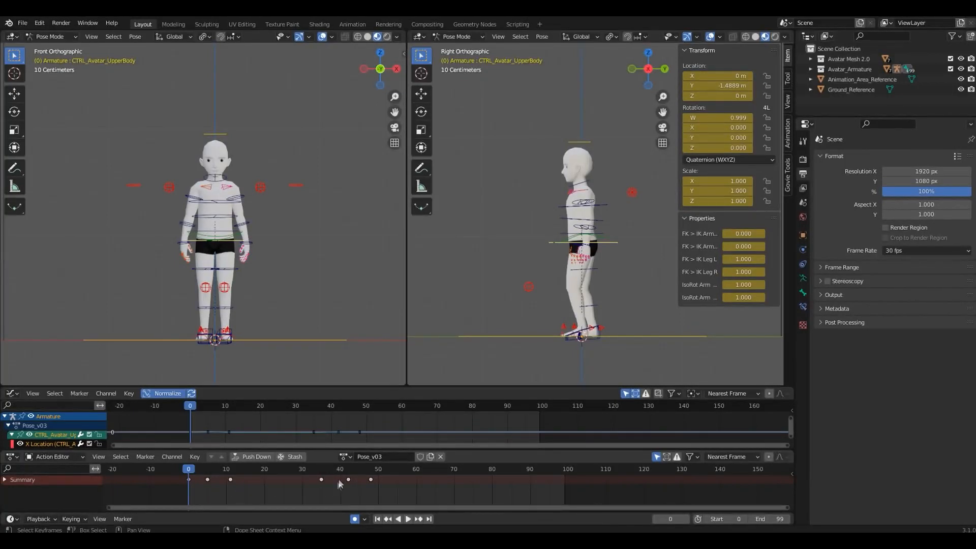
Select the Pose_v03 action's keyframes in the Action Editor
click(344, 457)
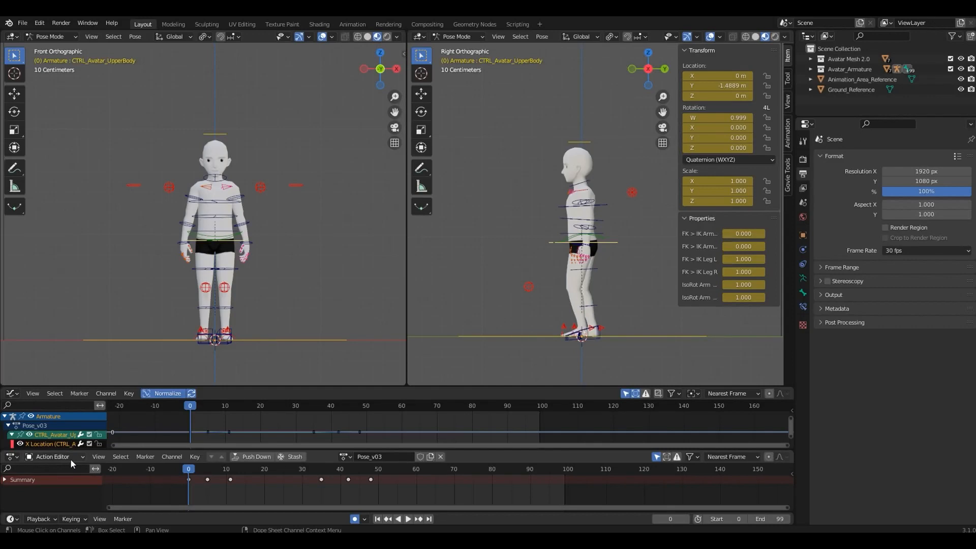
mouse_move(193, 488)
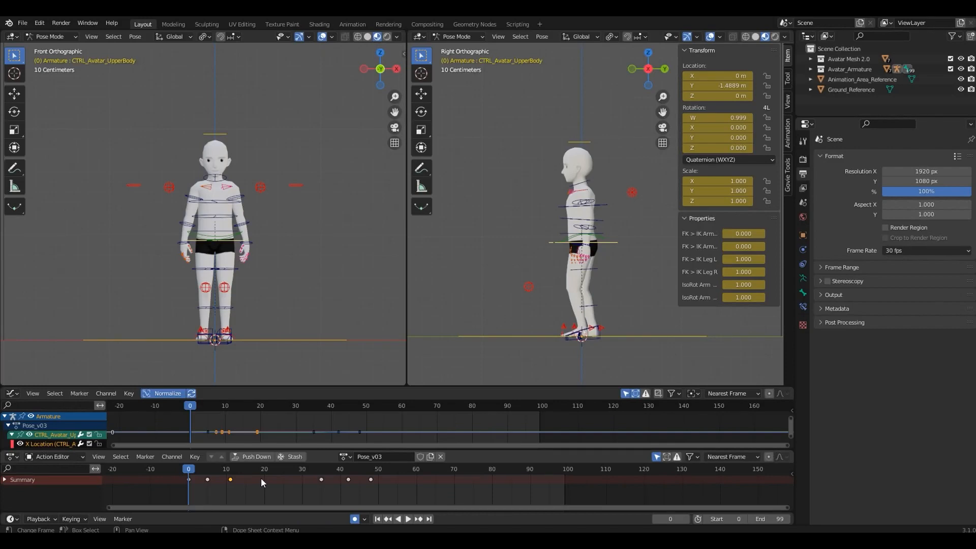
mouse_move(262, 484)
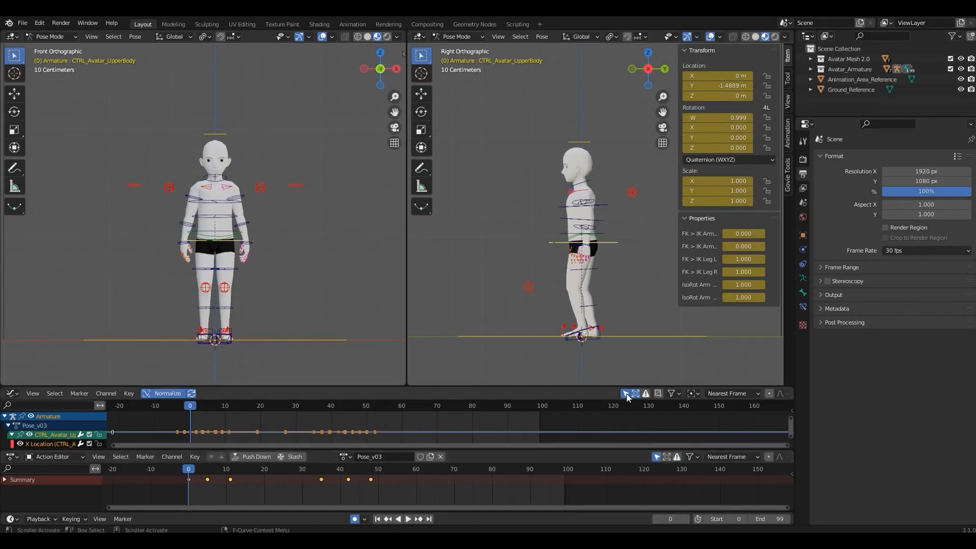
mouse_move(626, 394)
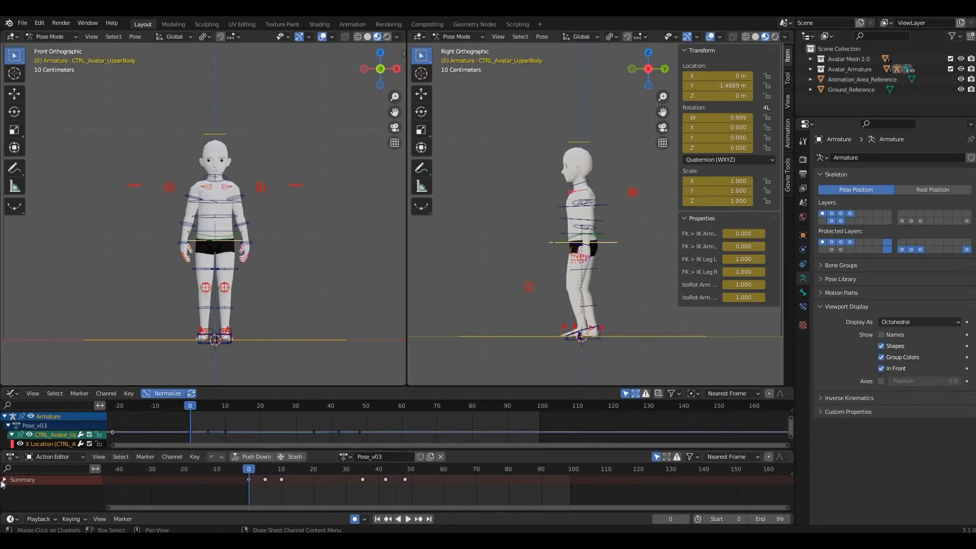
Change the timeline area's editor type toward the Graph Editor
click(5, 479)
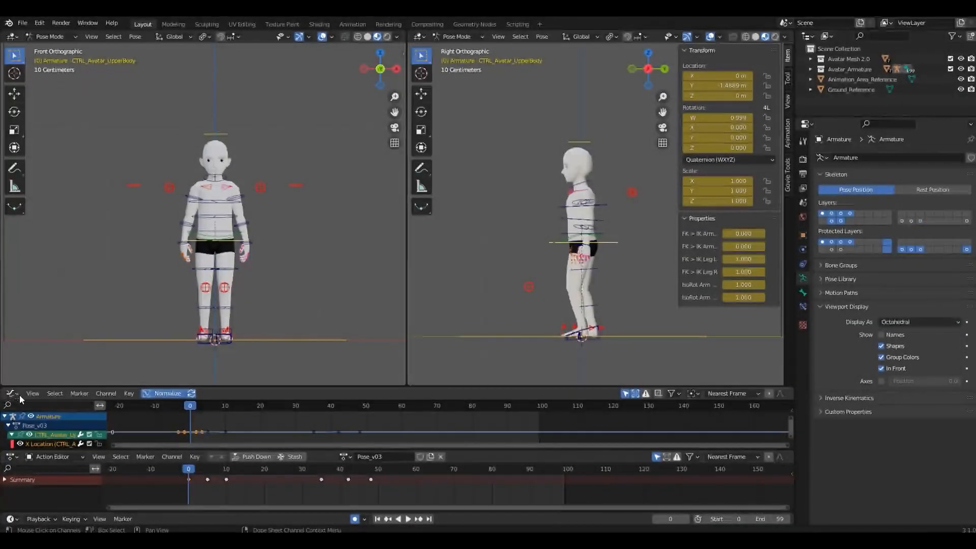
mouse_move(11, 393)
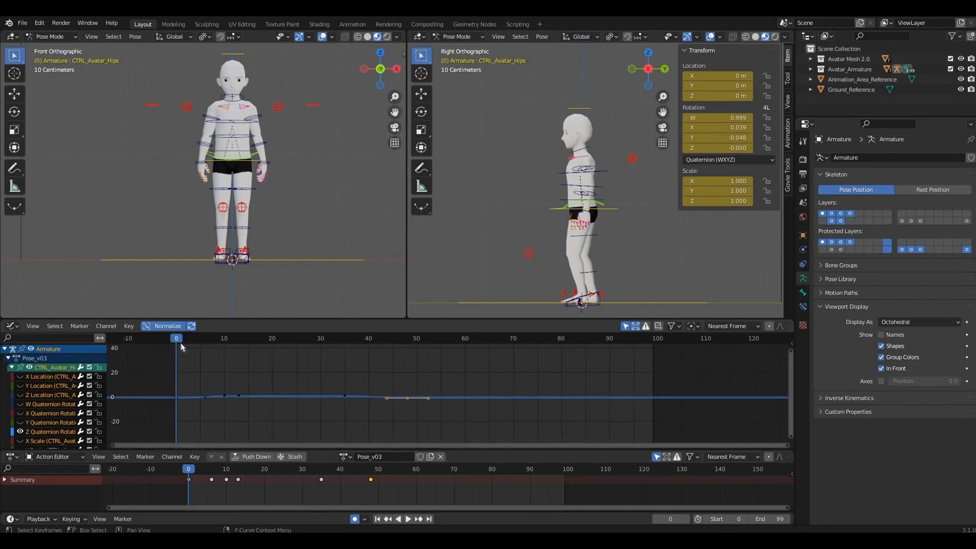
Set the current frame to 12, showing the avatar's peace-sign pose
click(262, 338)
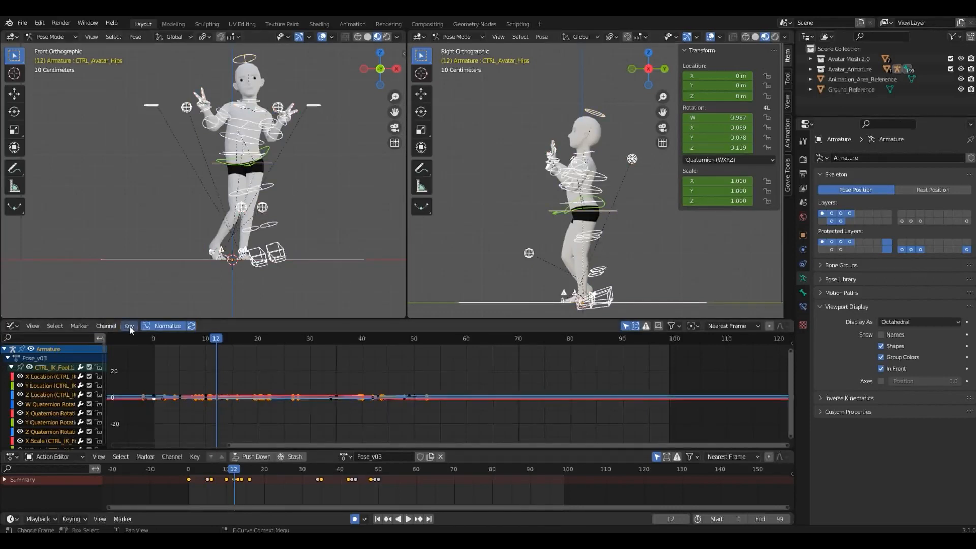
Play back Pose_v03 from the timeline and bring up the keyframe extrapolation choices
click(128, 325)
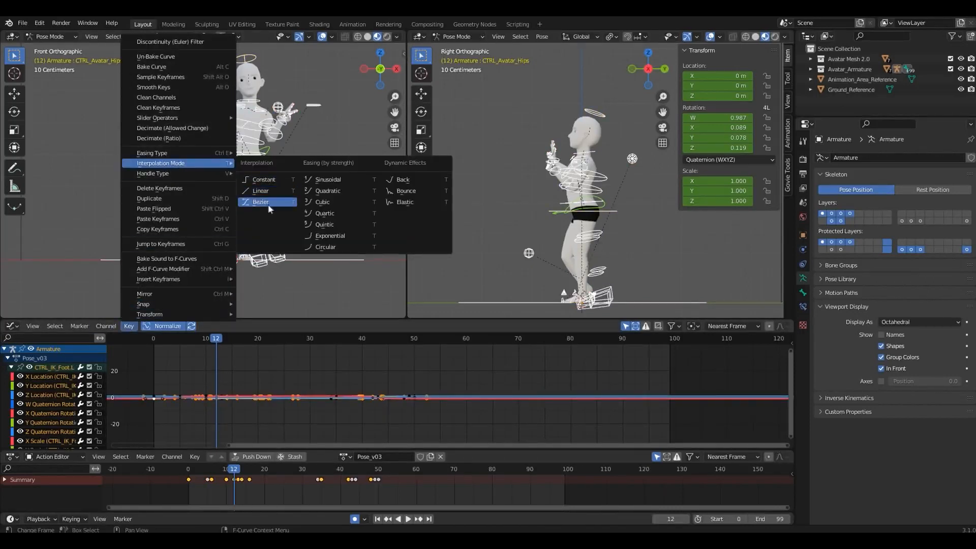
mouse_move(264, 179)
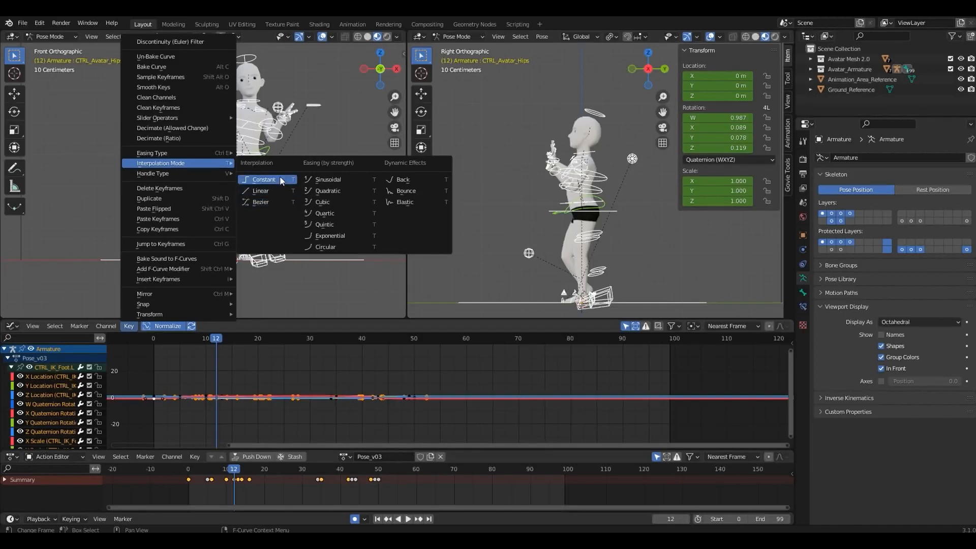
click(263, 180)
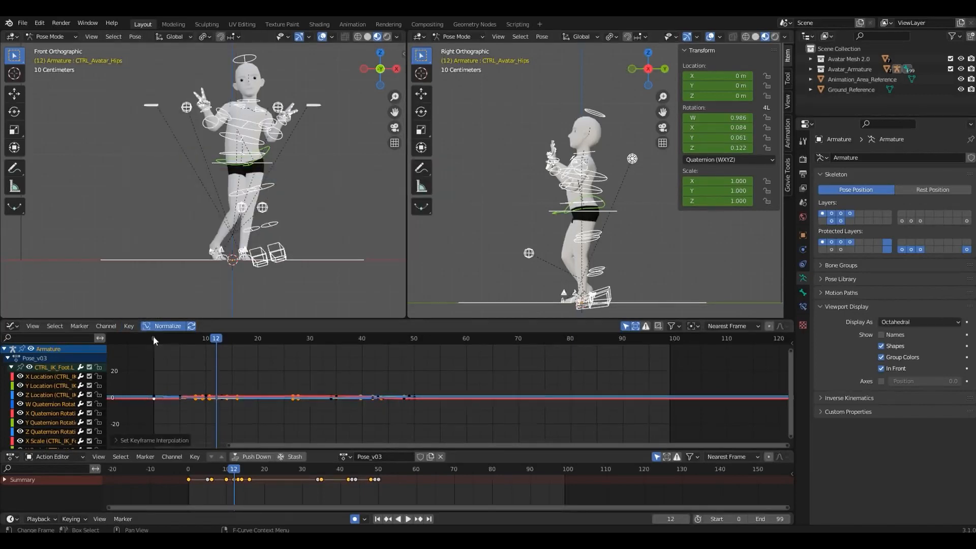
click(397, 519)
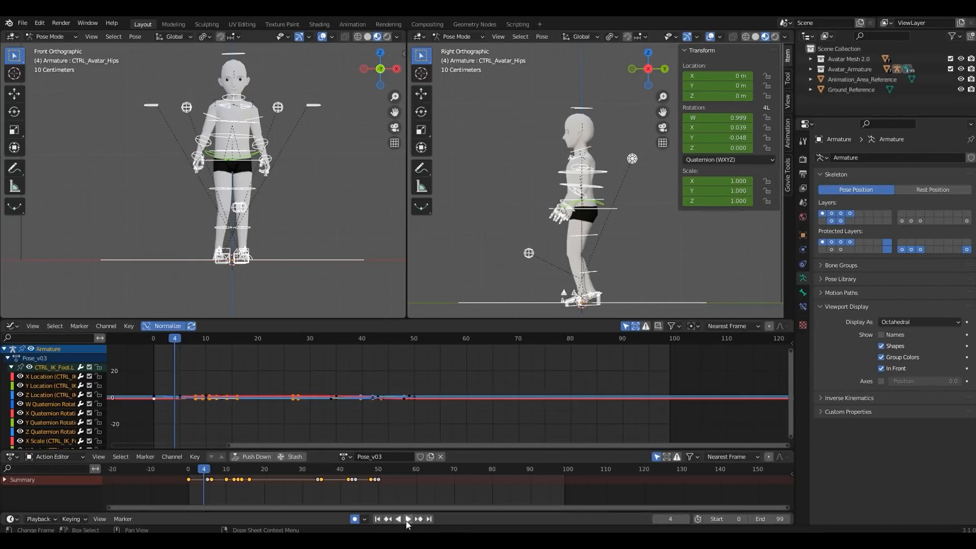
click(408, 519)
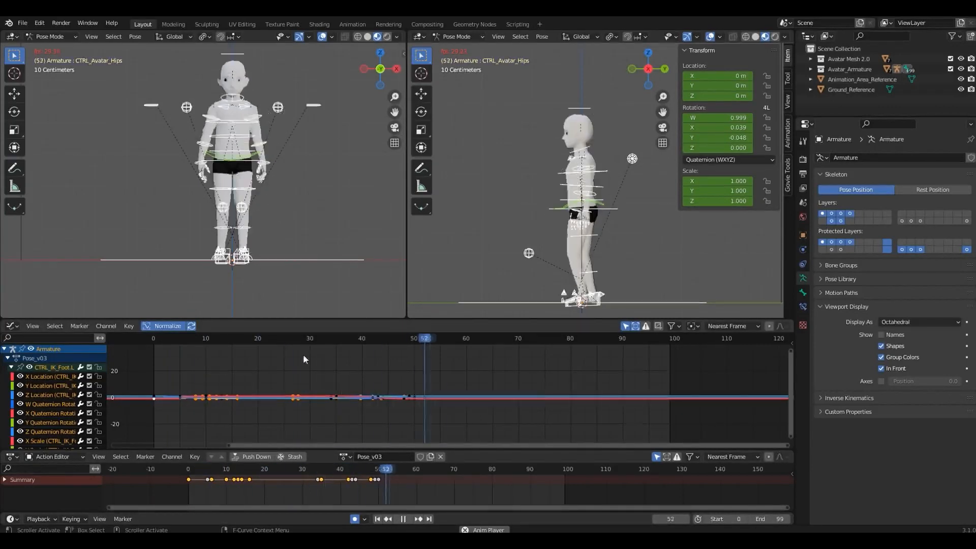
click(403, 519)
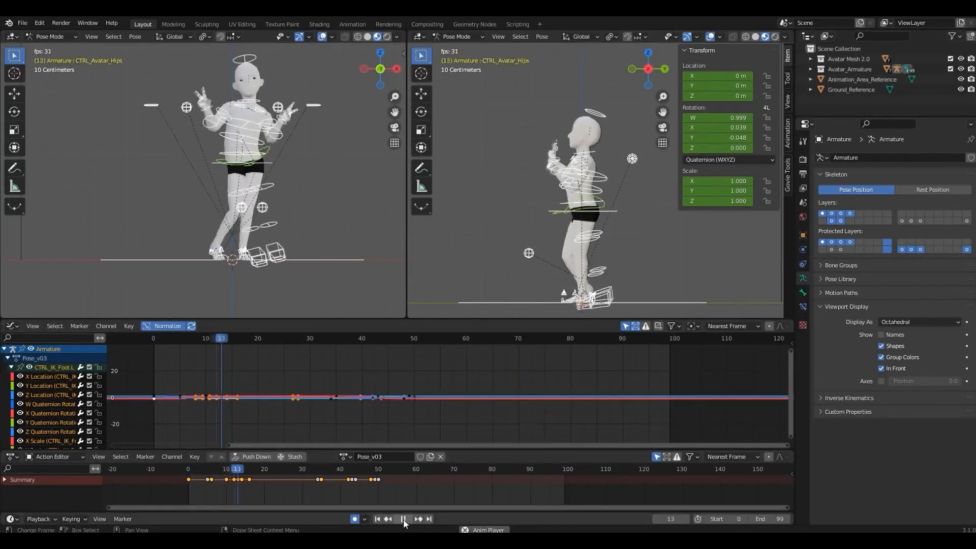
click(403, 518)
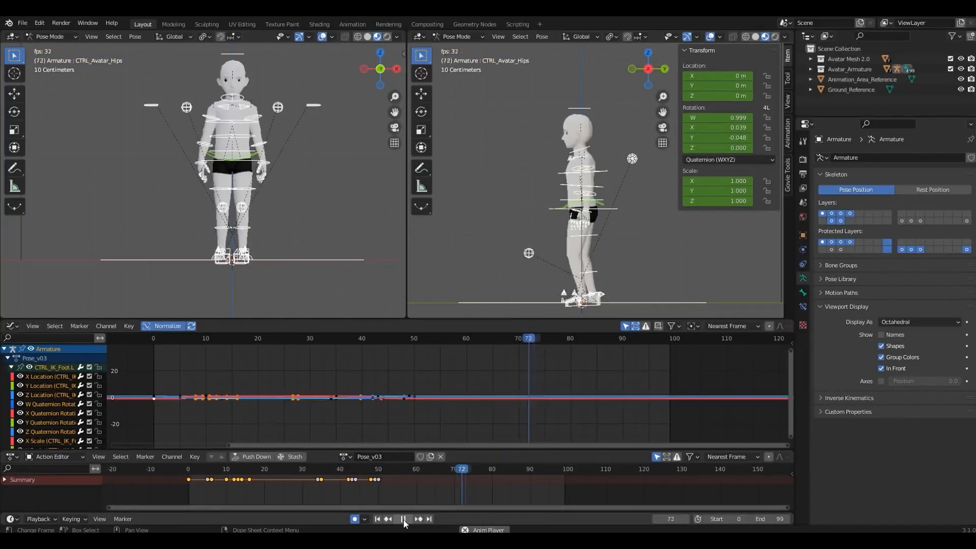
click(128, 326)
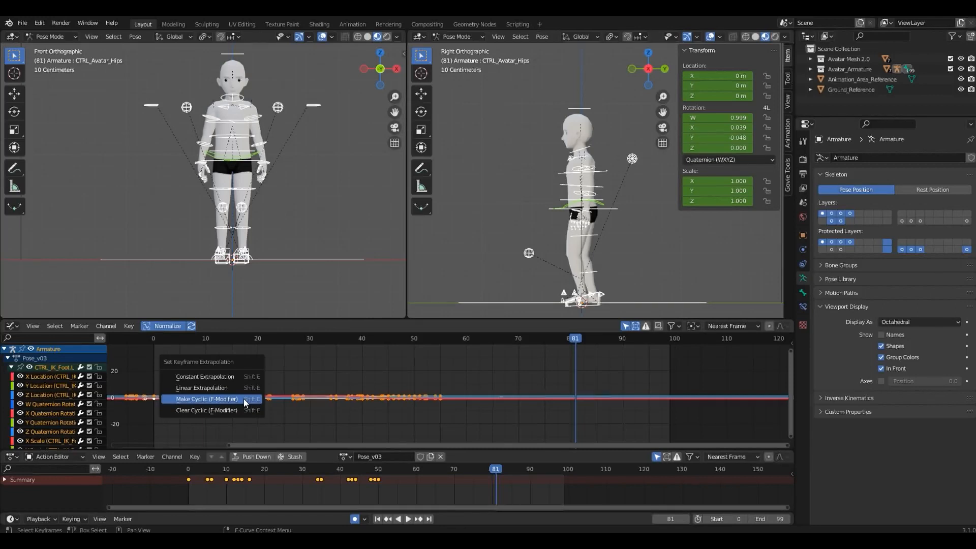
Apply Make Cyclic (F-Modifier) to the curves and play the looping animation, then stop
click(205, 399)
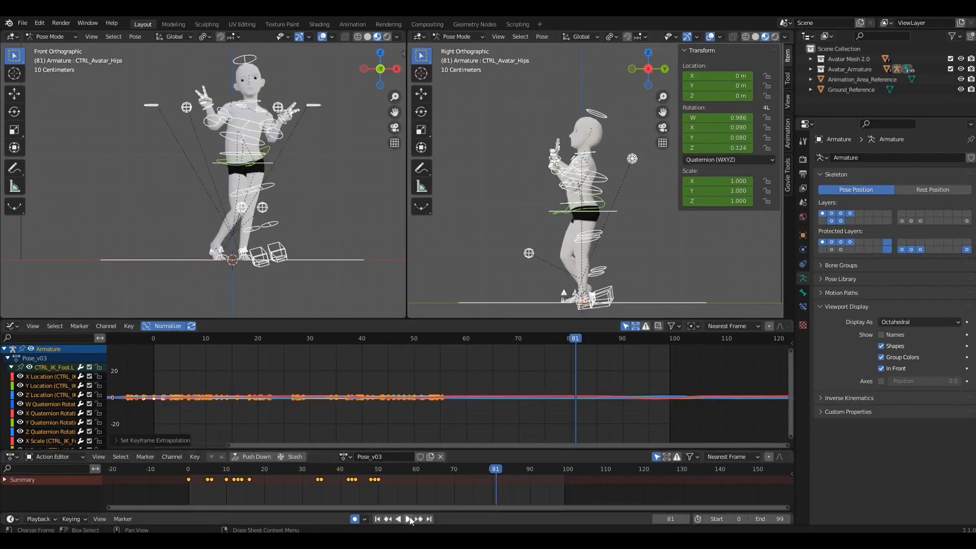
click(408, 519)
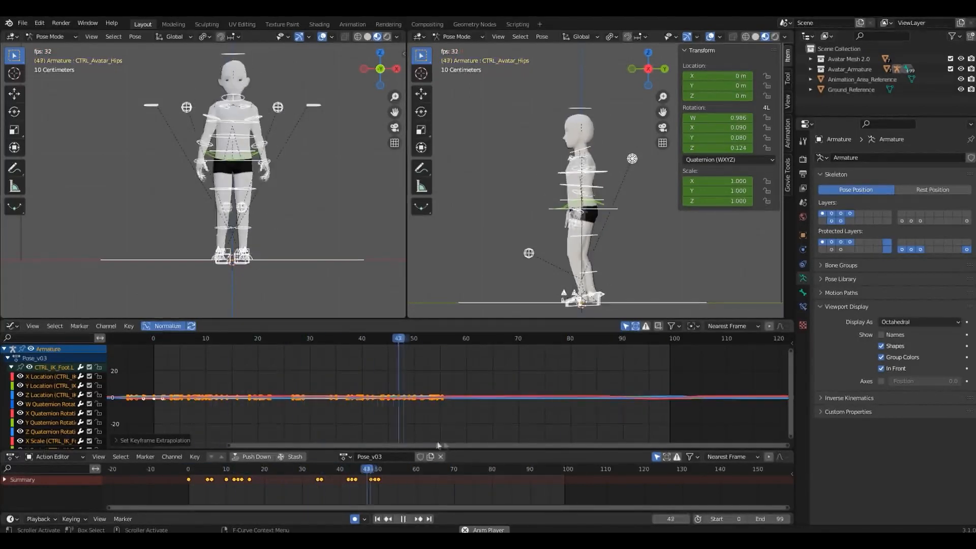
click(403, 519)
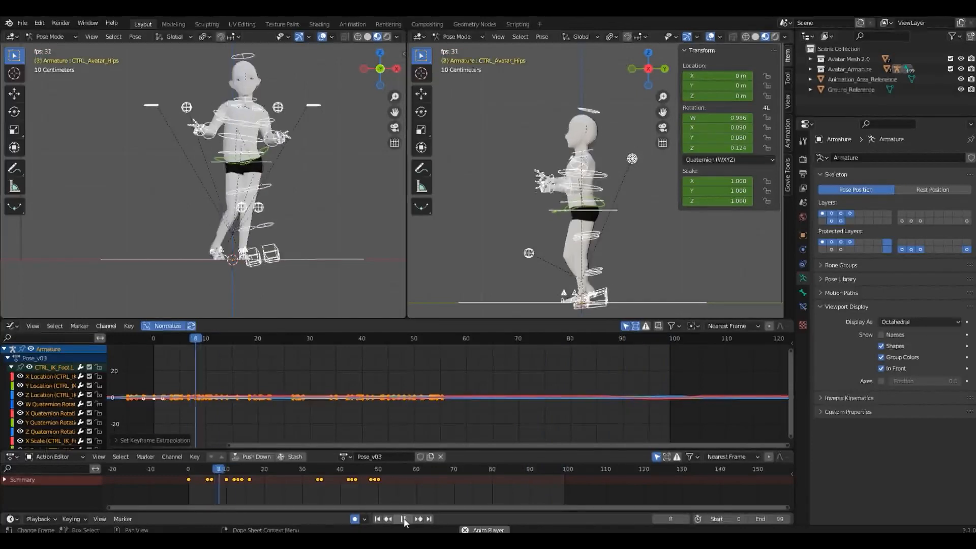
click(403, 519)
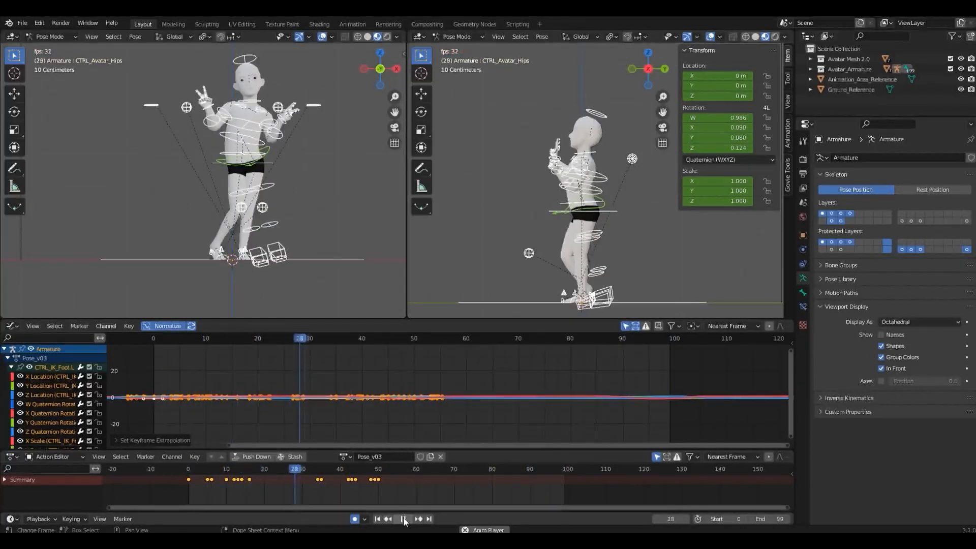
click(403, 519)
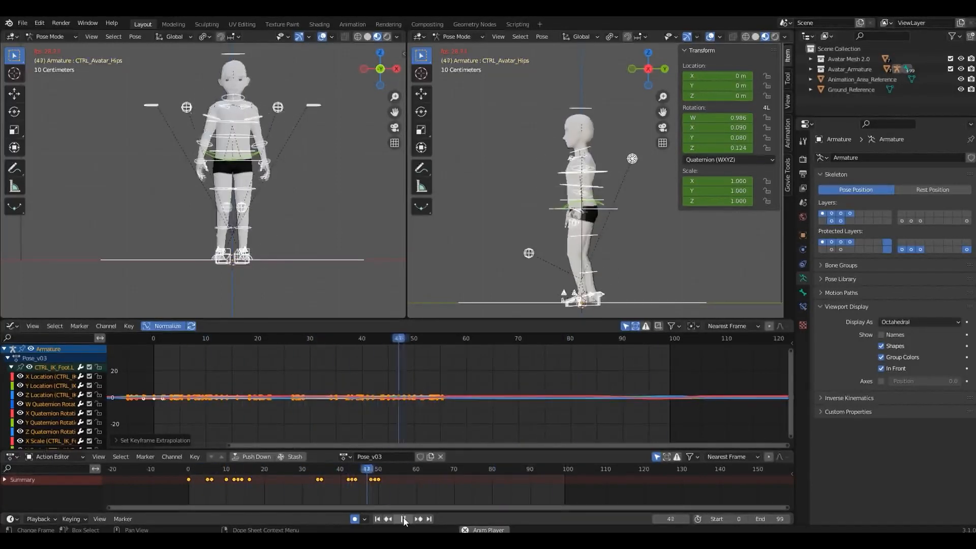
click(399, 519)
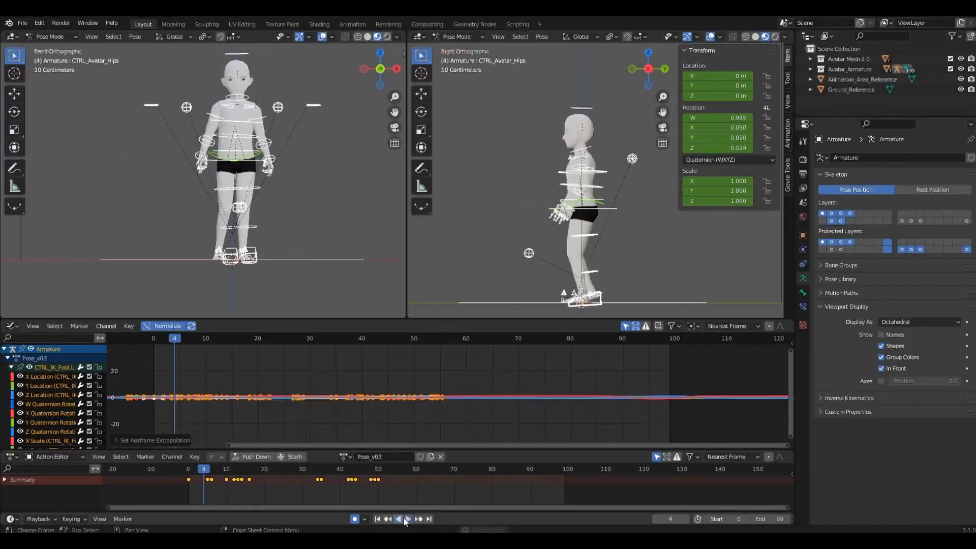
mouse_move(409, 519)
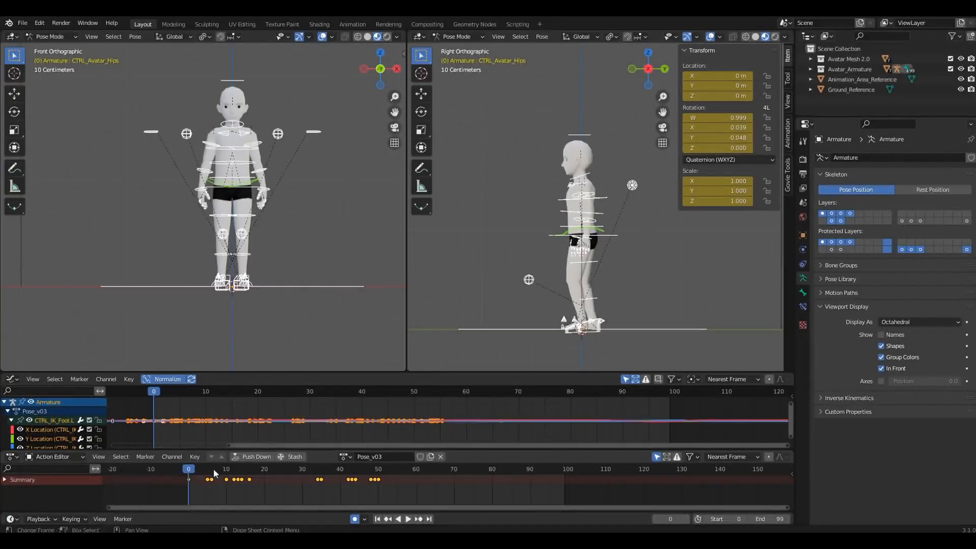
Open the saved-actions browser listing Pose_v03 and Starting_Pose
click(369, 456)
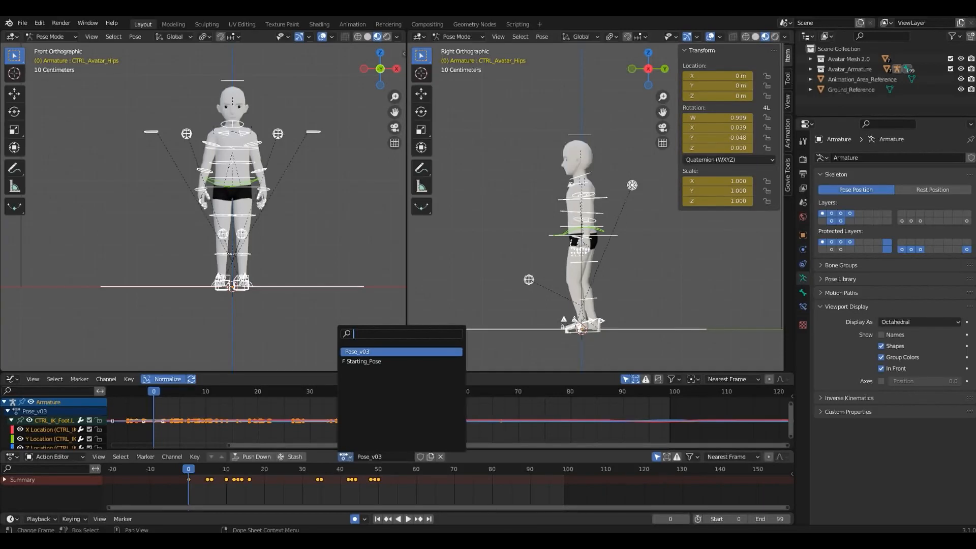
mouse_move(376, 378)
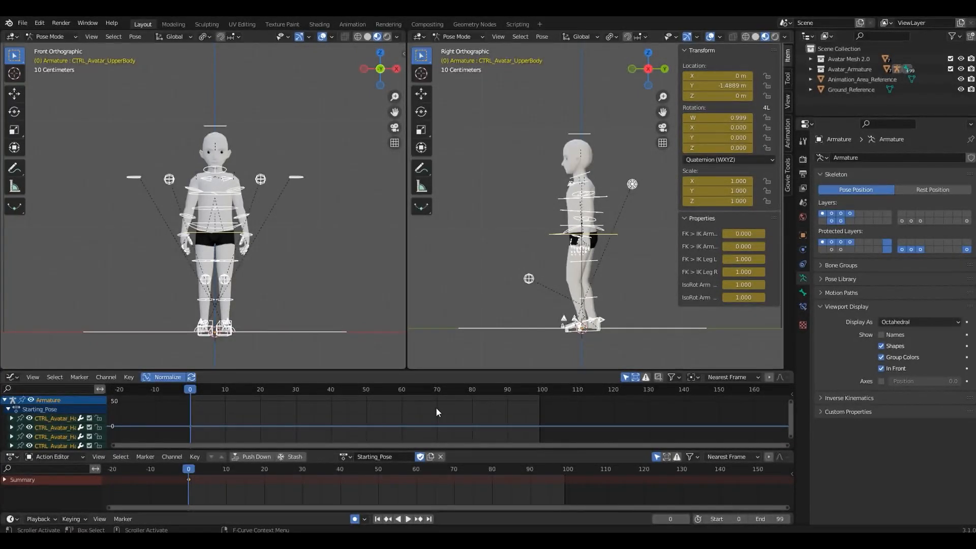
mouse_move(402, 447)
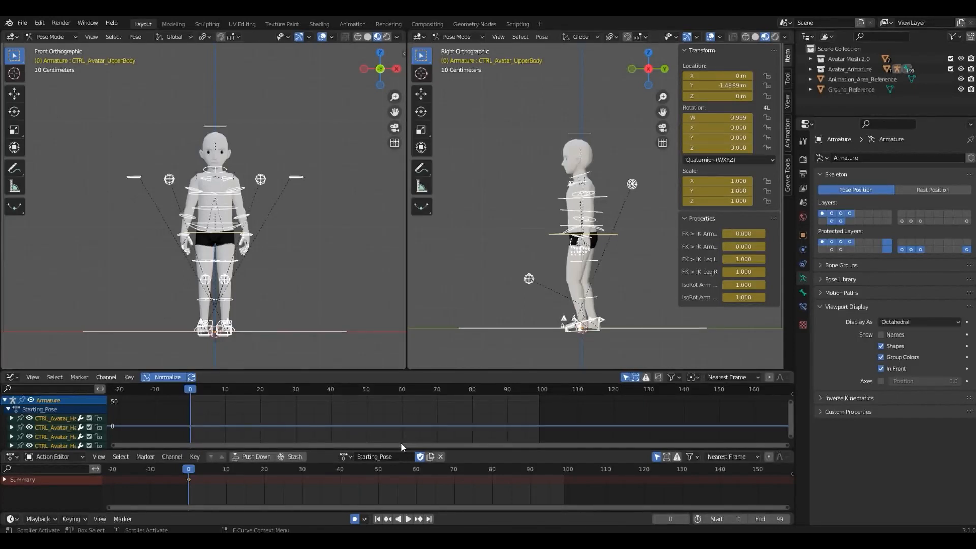
Duplicate the starting action as Starting_Pose.001 and make it active
click(431, 456)
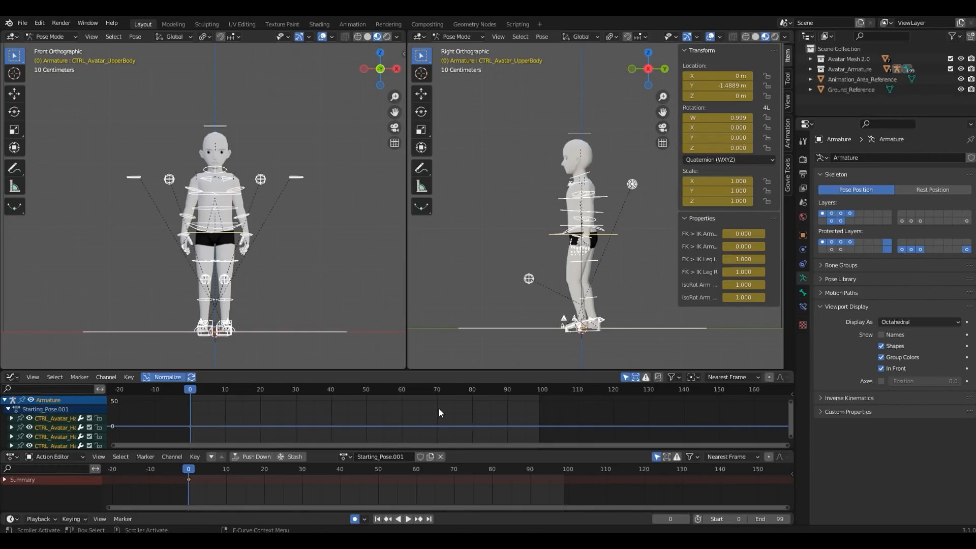
mouse_move(443, 461)
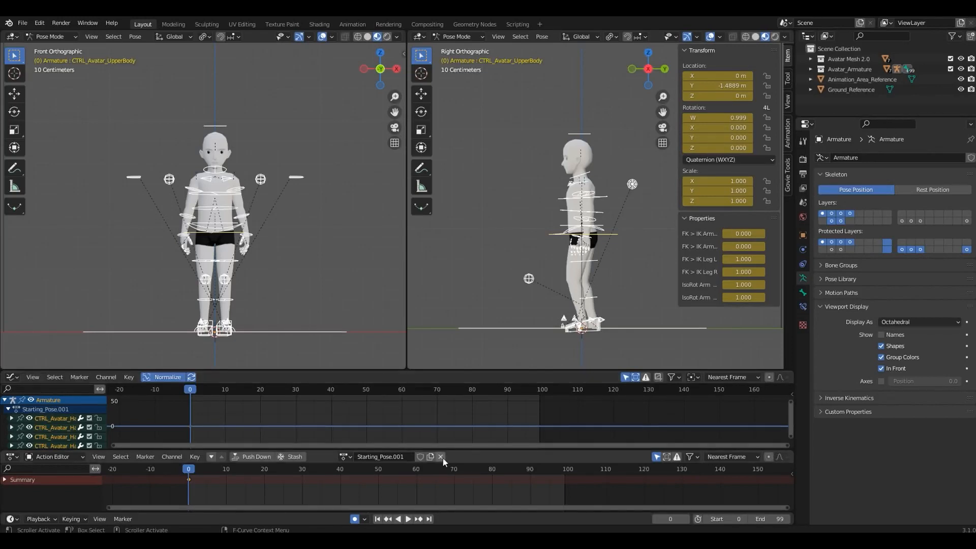
click(440, 457)
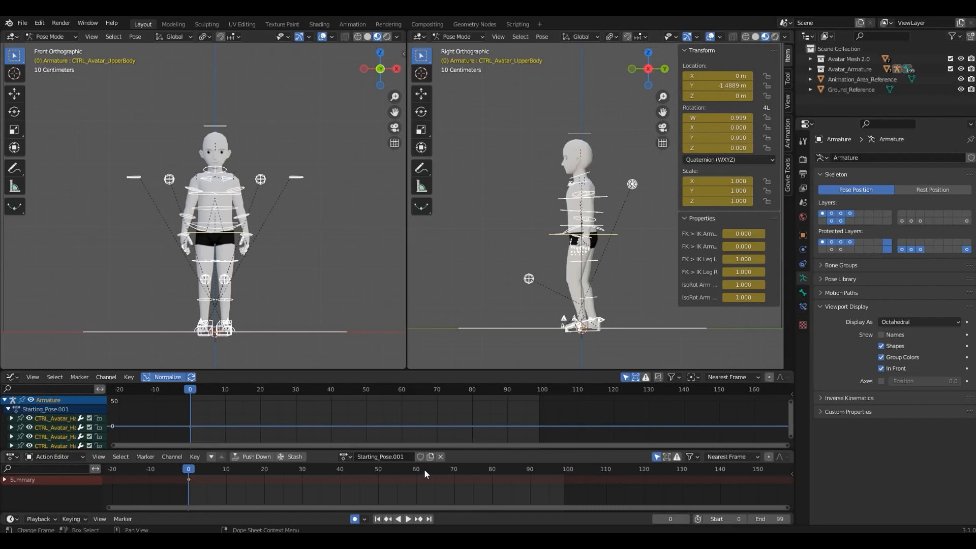
mouse_move(421, 458)
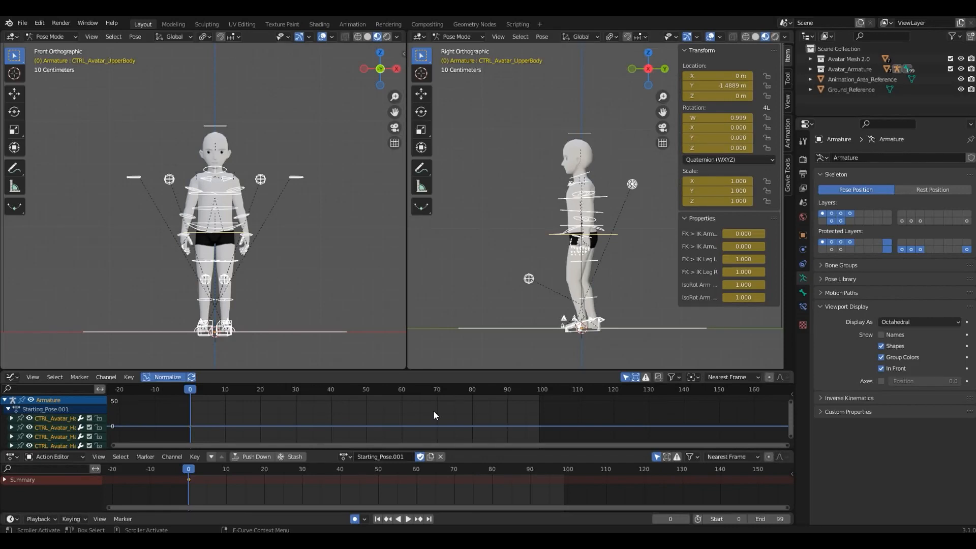
Assign the animated action to the armature as Test_Emote
click(336, 457)
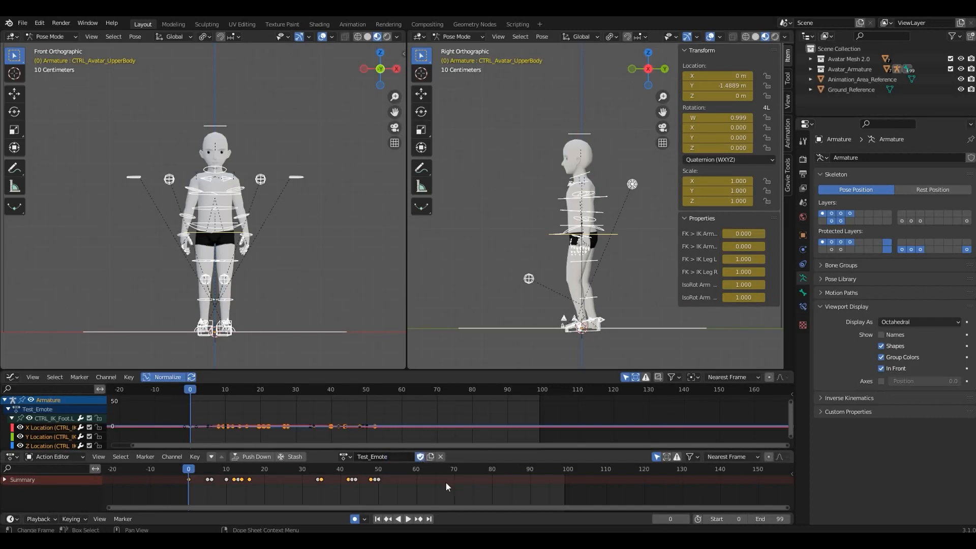
mouse_move(460, 493)
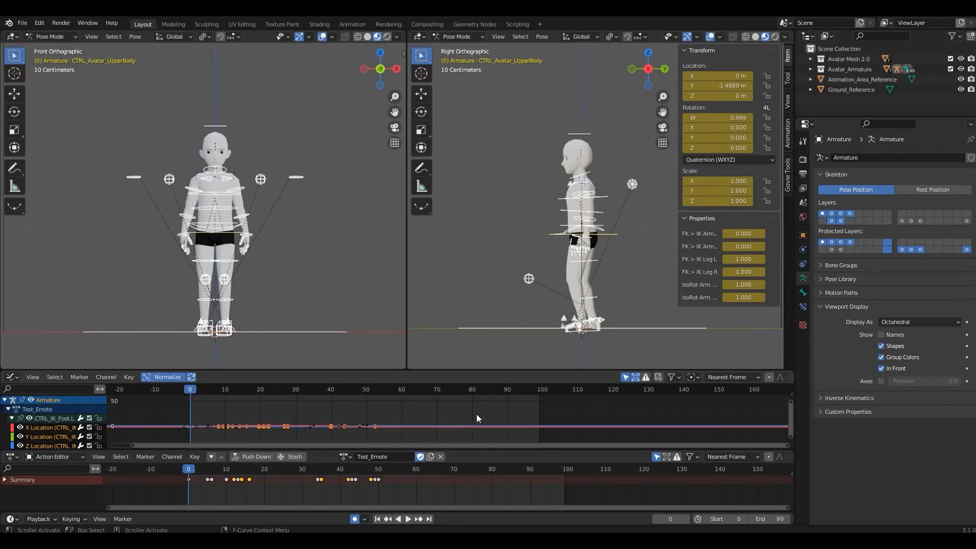
mouse_move(410, 500)
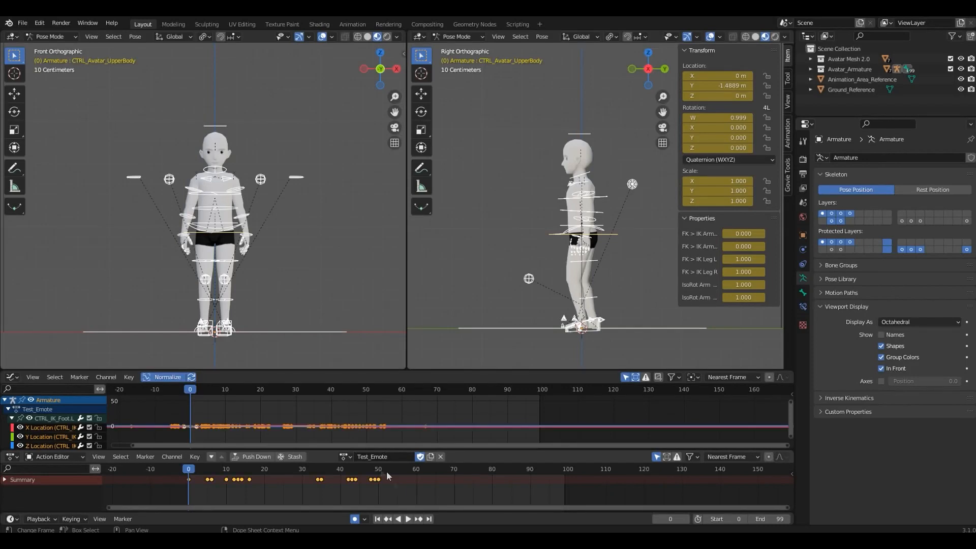
Switch the armature to Starting_Pose and unlink it so it has no users
click(366, 389)
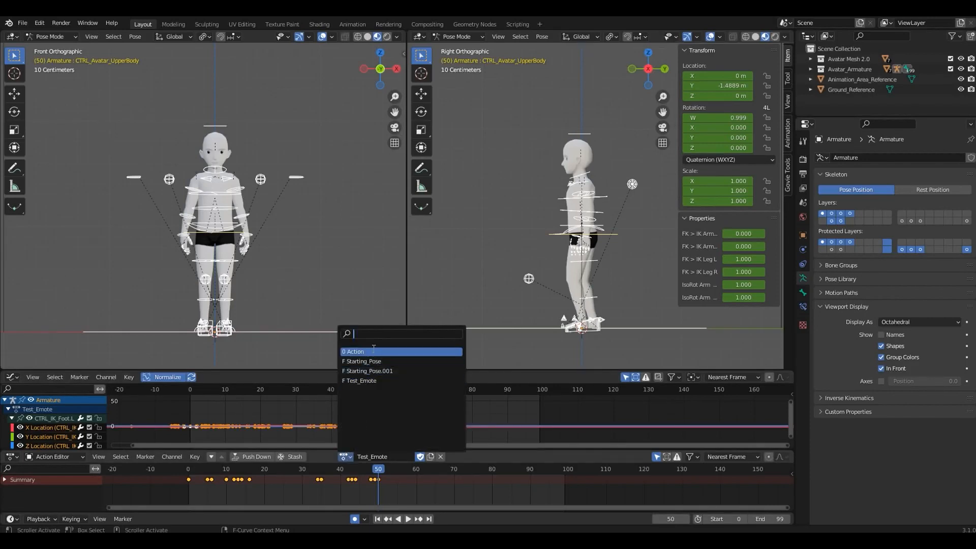
click(361, 361)
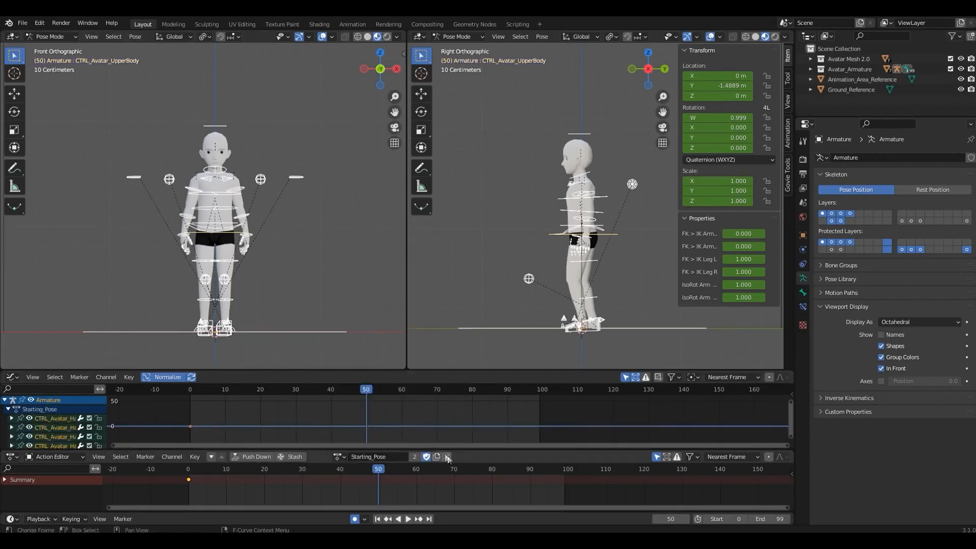
click(447, 457)
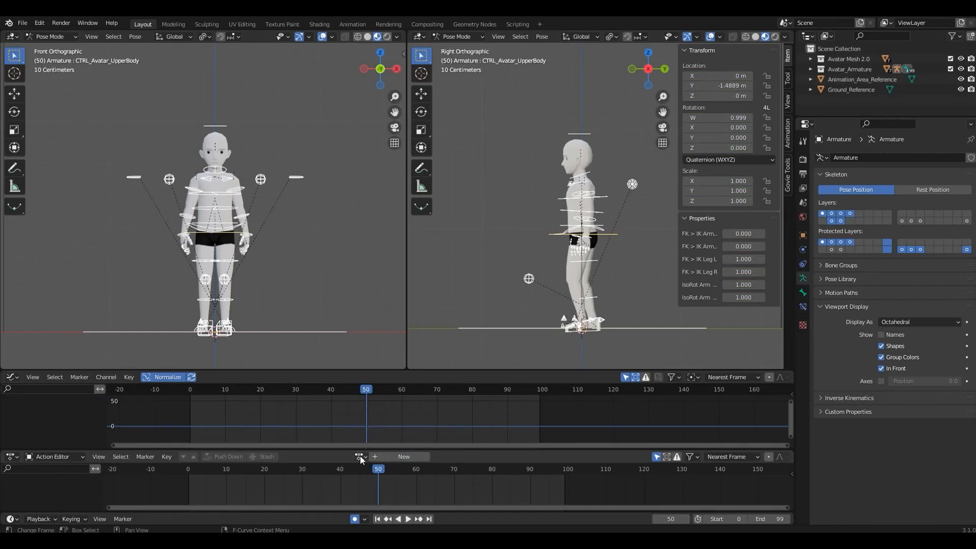
Reassign Test_Emote from the action browser and check which actions still have users
click(360, 456)
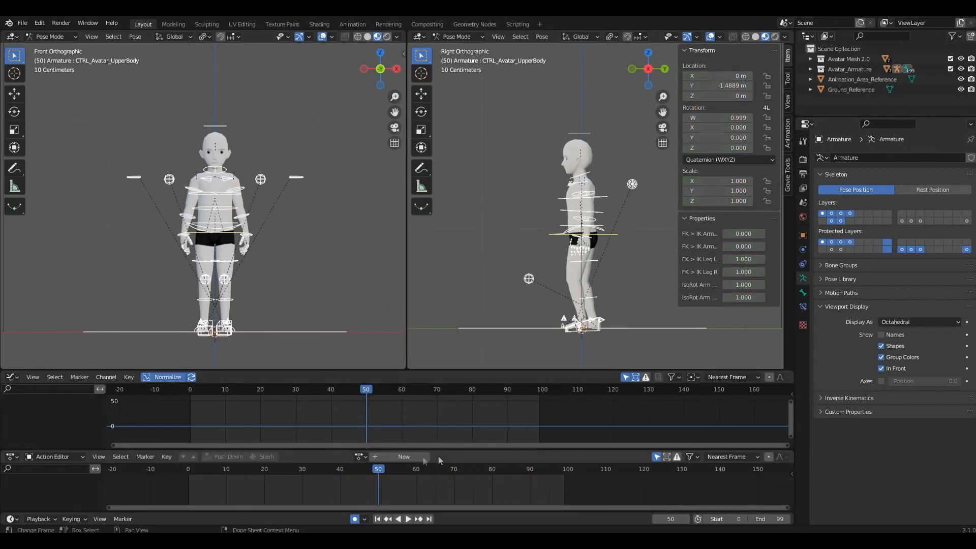
click(403, 457)
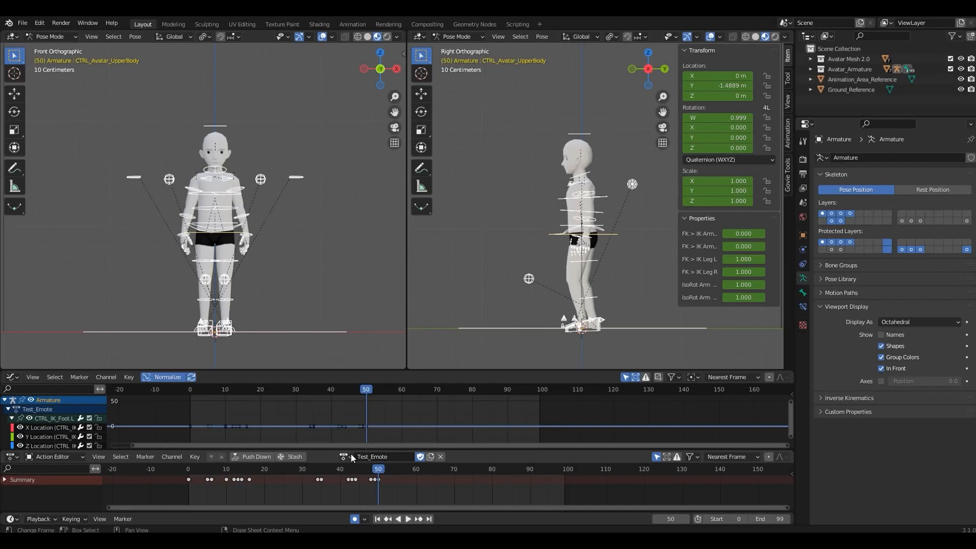
click(343, 456)
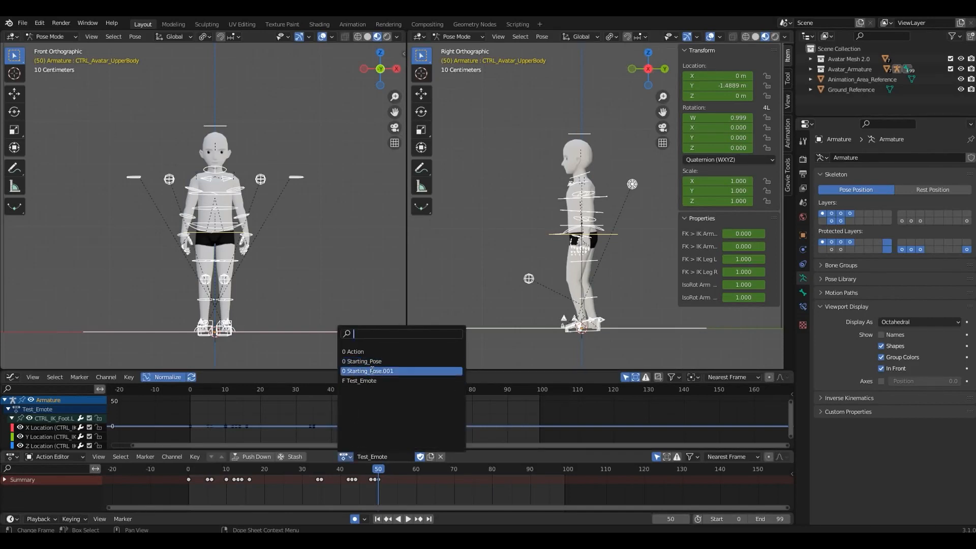
mouse_move(367, 371)
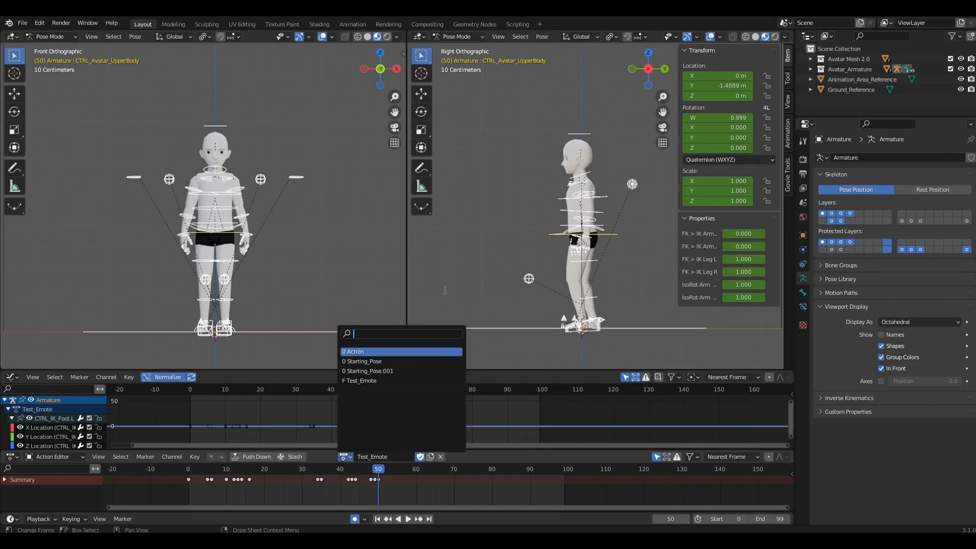
Hide Ground_Reference, Animation_Area_Reference and Avatar Mesh 2.0, keeping Test_Emote current with only the armature showing
click(22, 23)
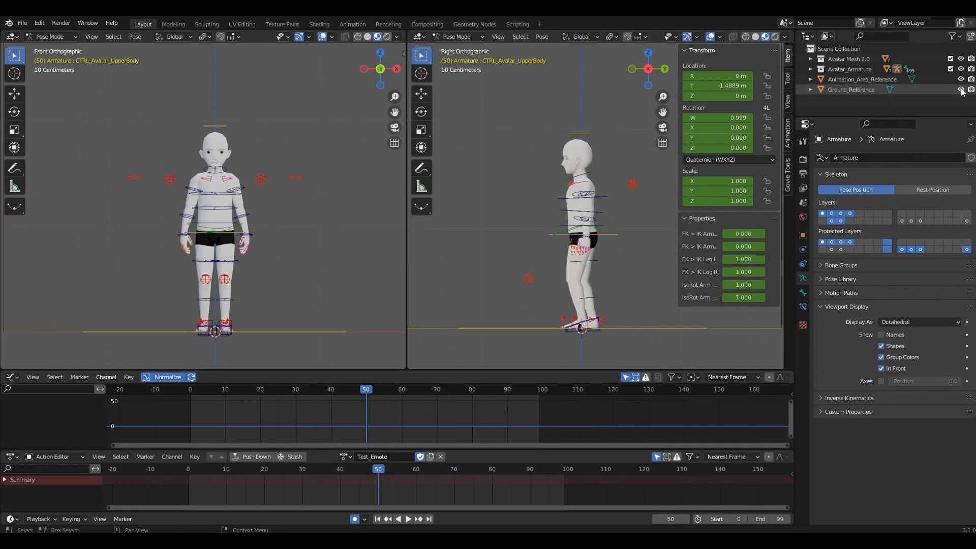
click(961, 89)
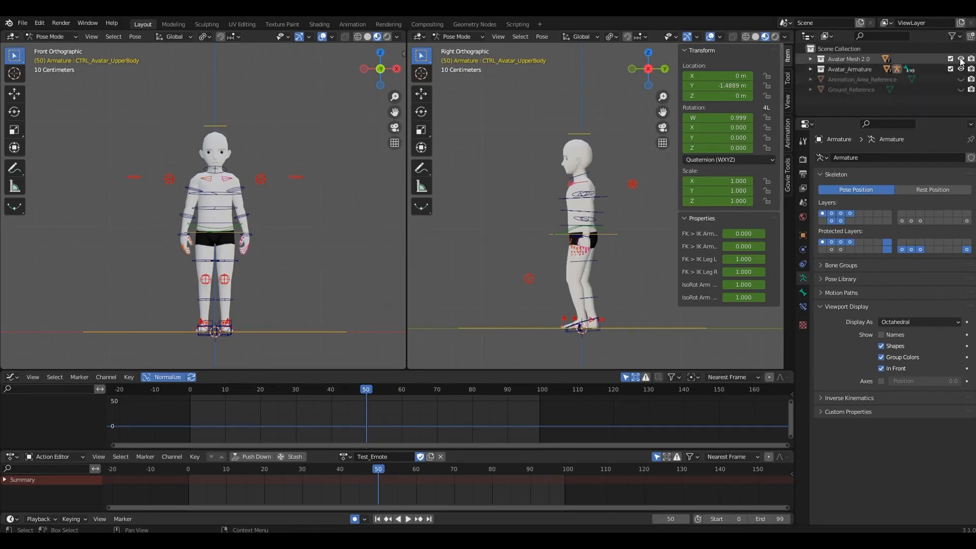
click(961, 59)
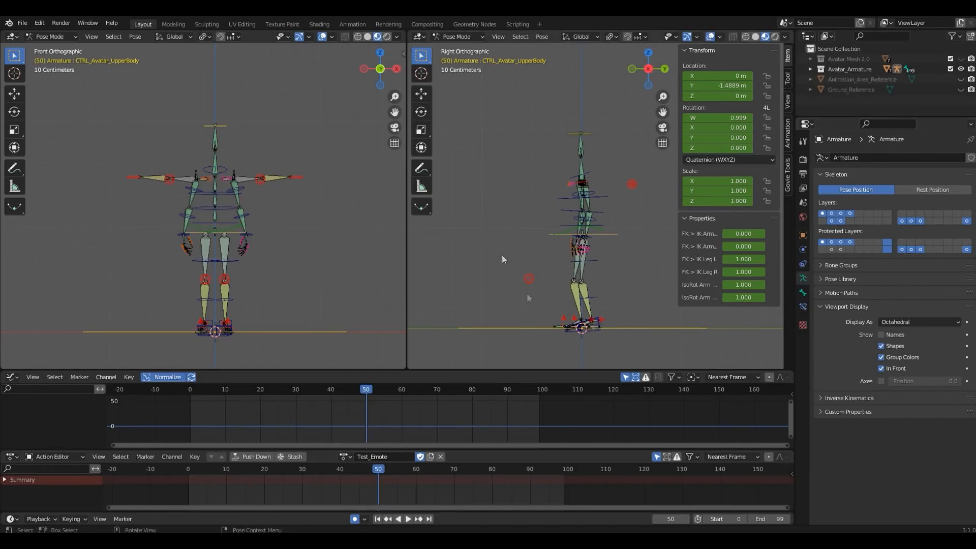
mouse_move(22, 23)
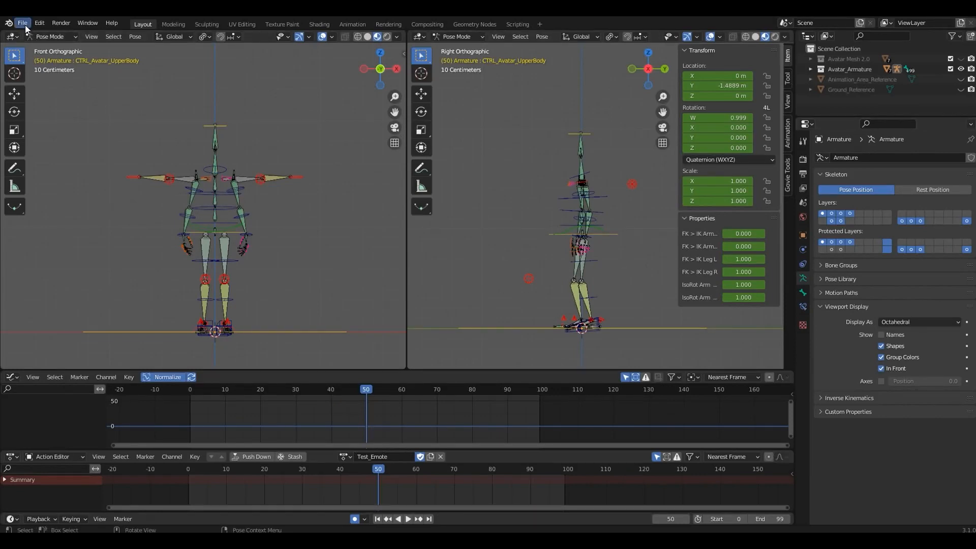
Start a glTF 2.0 export via File > Export and tick Visible Objects under Include
click(21, 23)
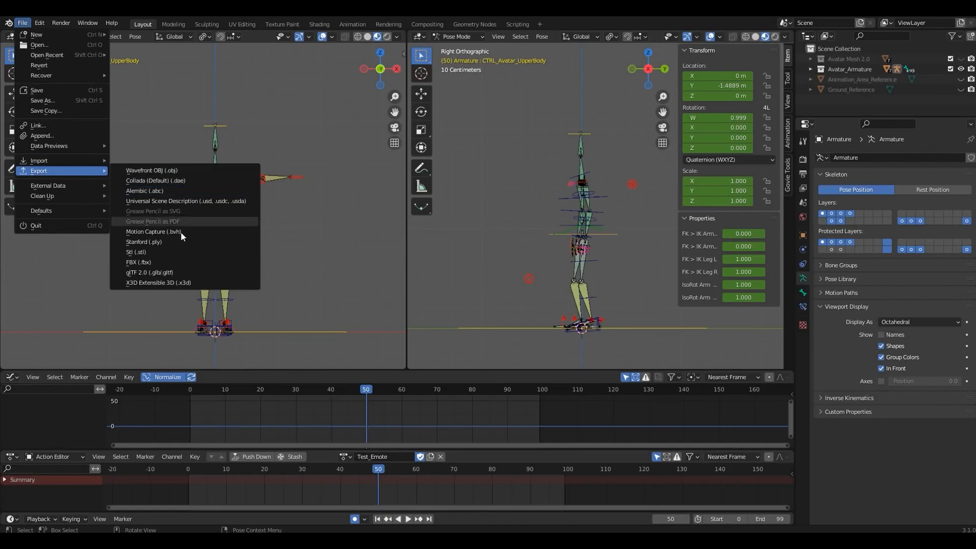
click(149, 272)
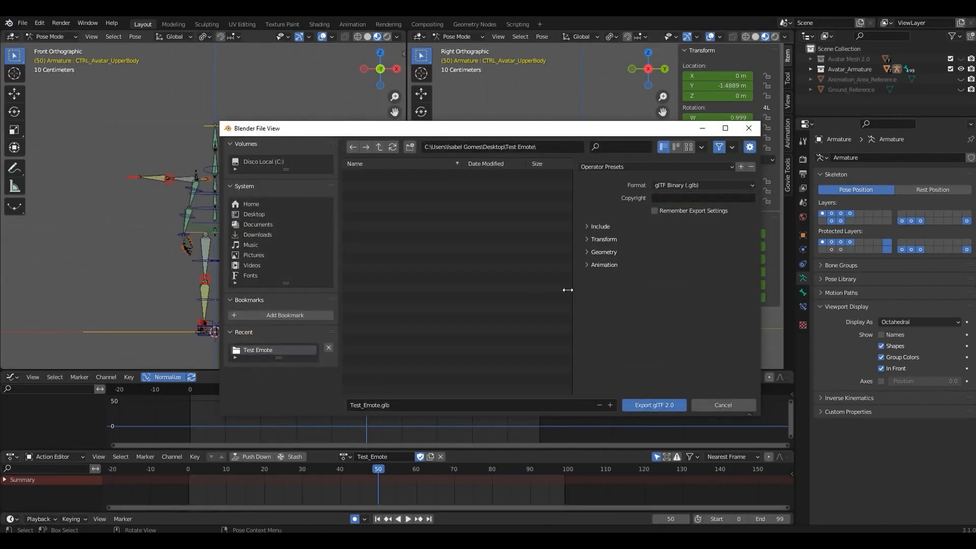
click(596, 226)
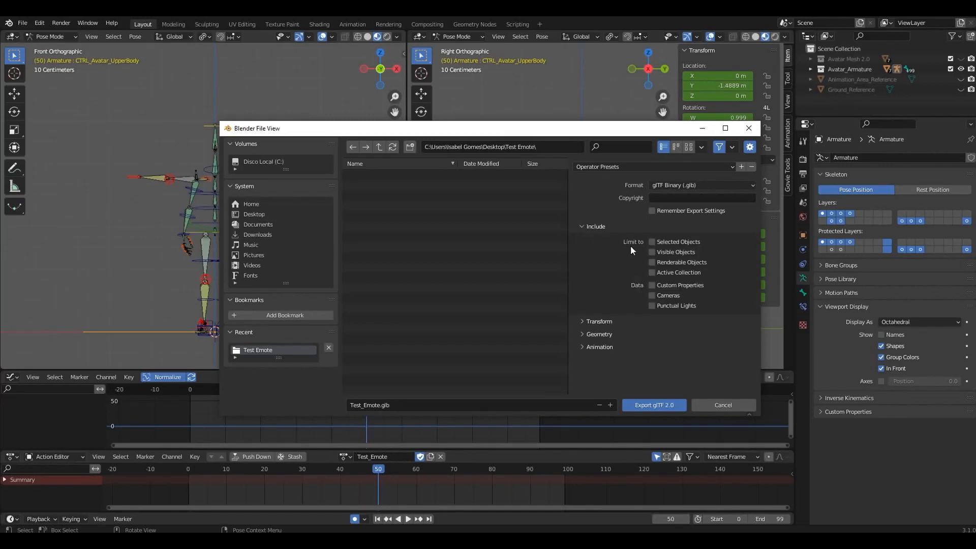
mouse_move(648, 253)
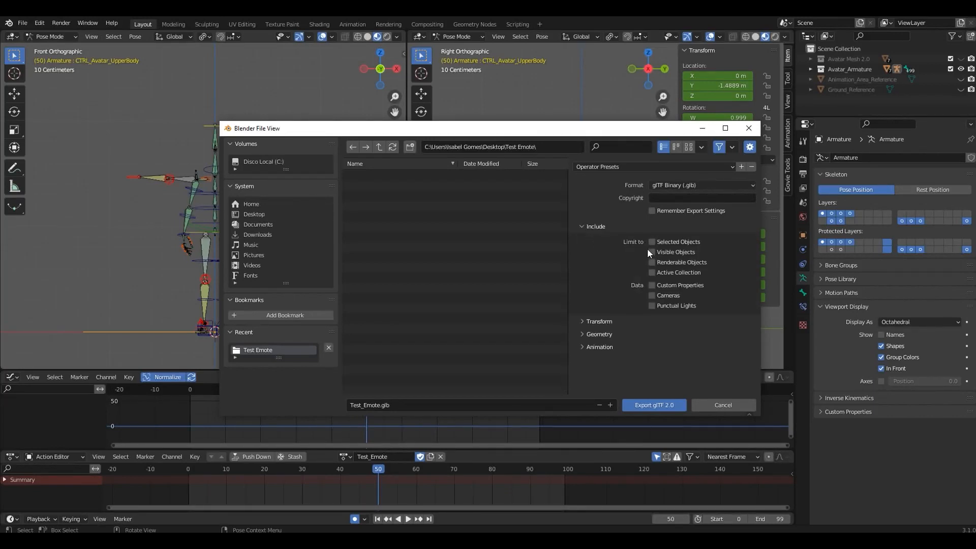
mouse_move(652, 252)
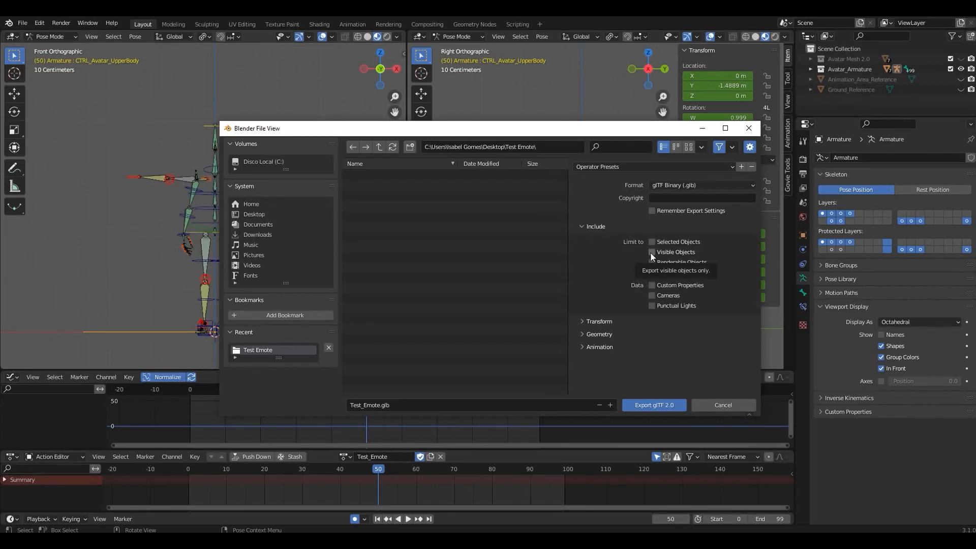
click(652, 252)
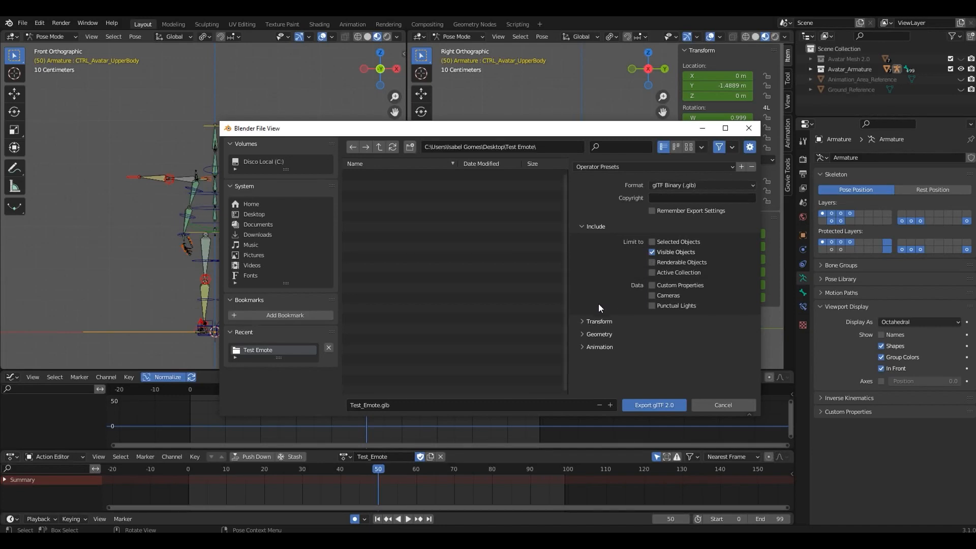
Tick Export Deformation Bones Only under Animation and export the file as Test_Emote.glb
click(599, 347)
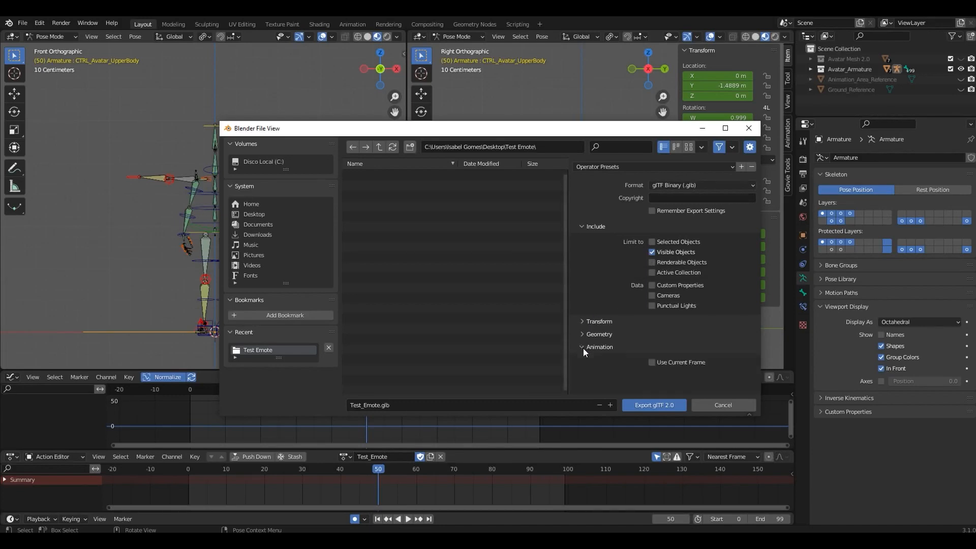
click(599, 331)
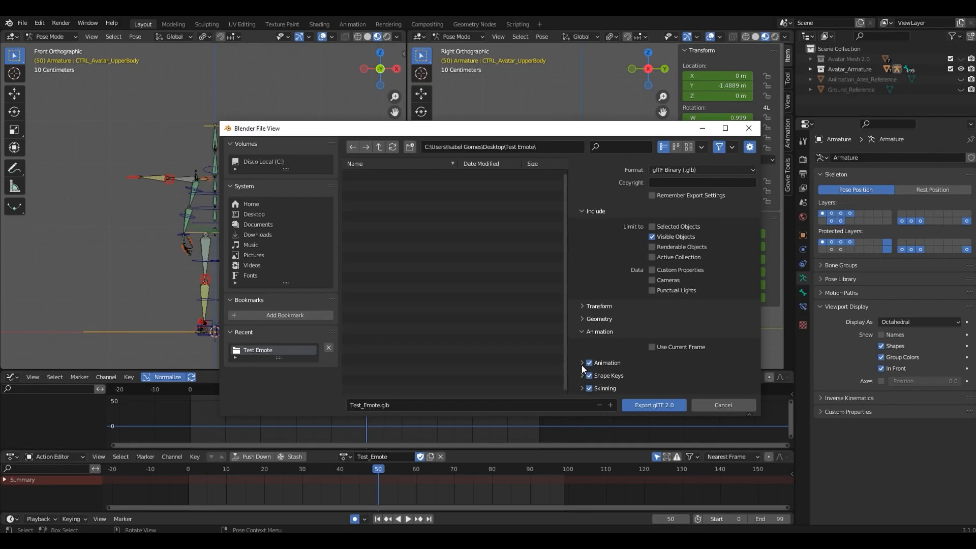
click(582, 363)
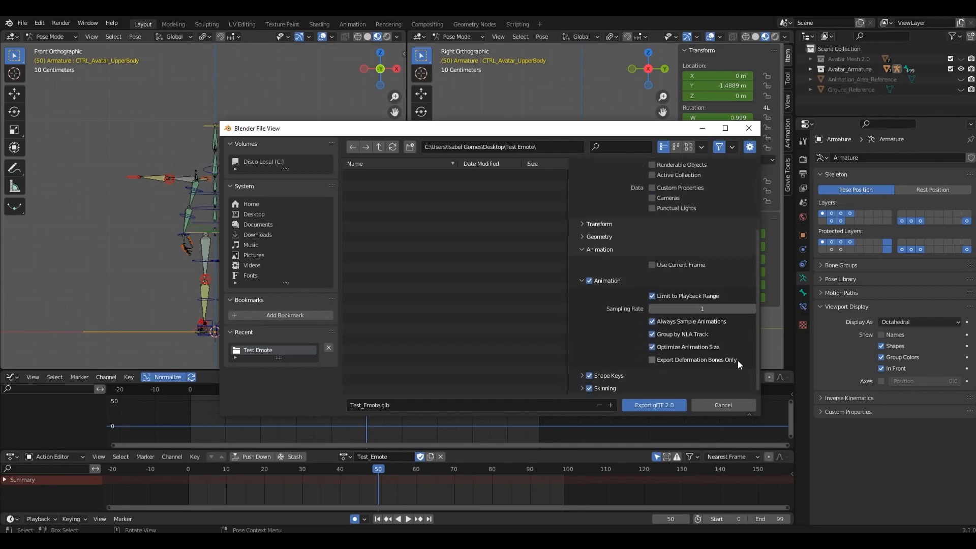
click(652, 360)
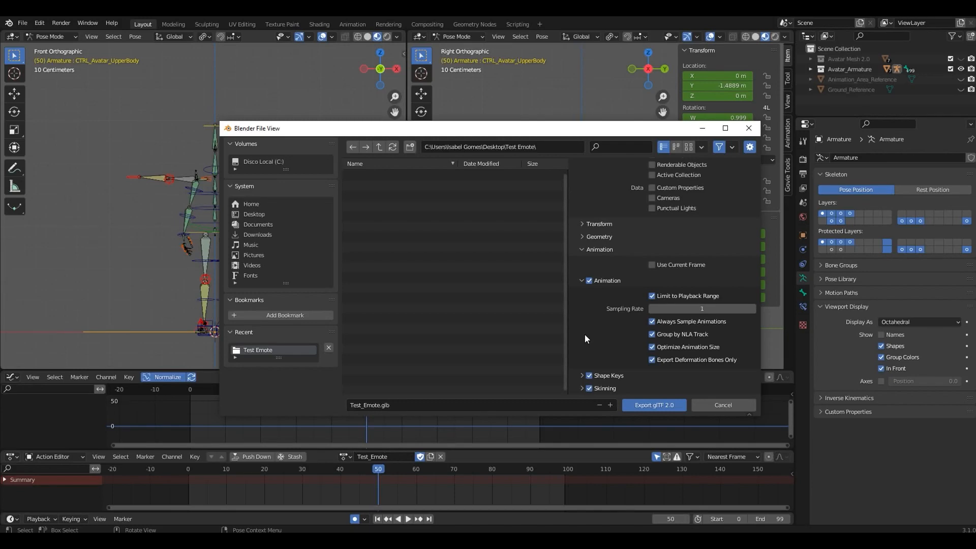
mouse_move(649, 399)
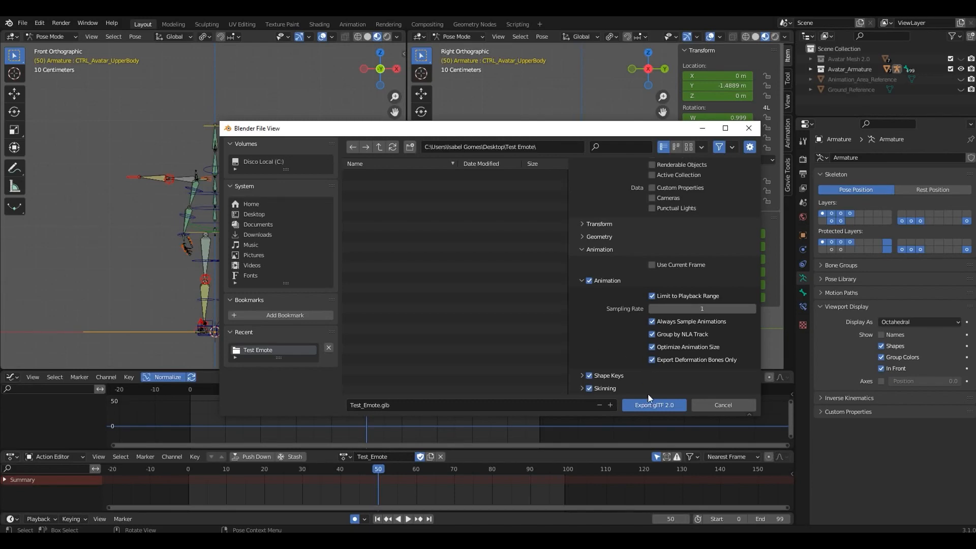
click(654, 405)
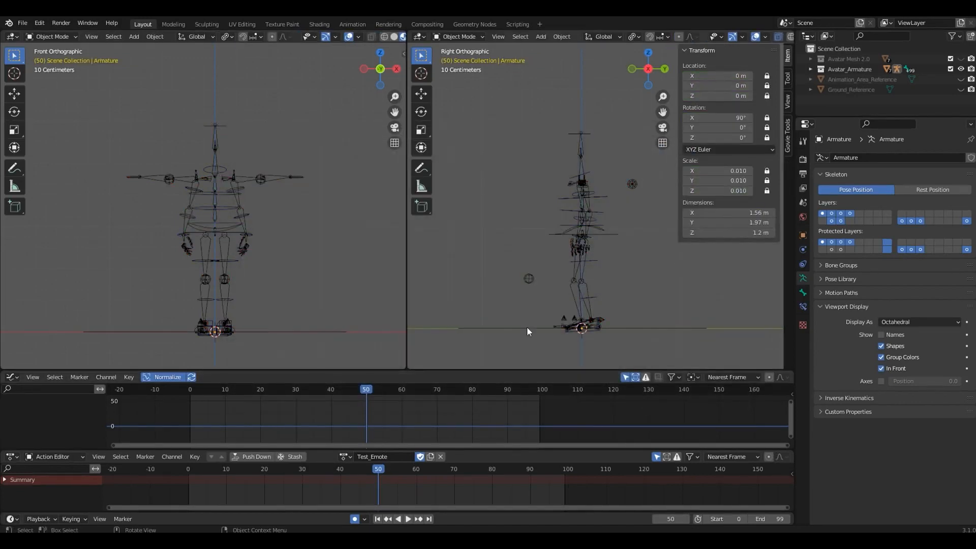